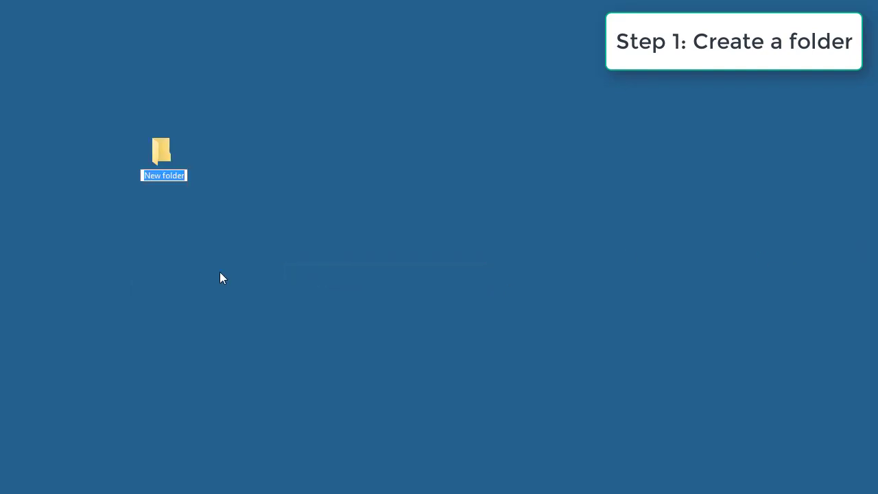
{"action": "mouse_move", "coordinate": [705, 325]}
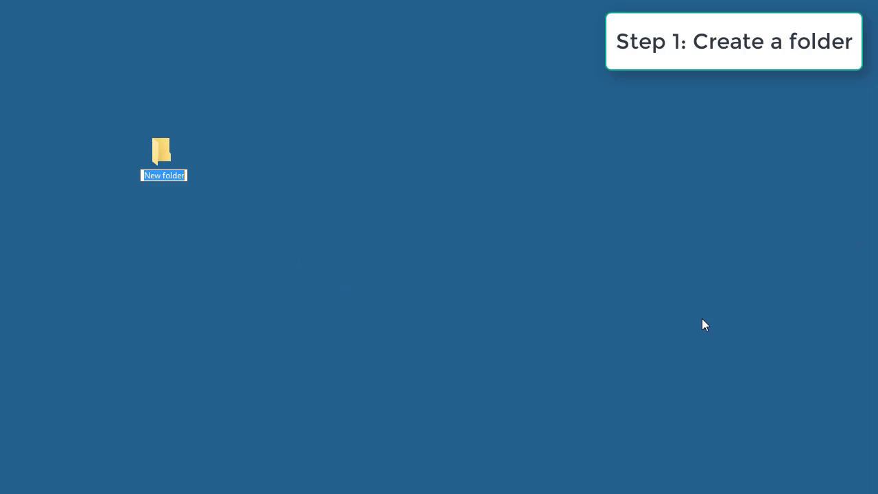
- Enter hello_world as the new desktop folder's name
{"action": "type", "text": "hello_world"}
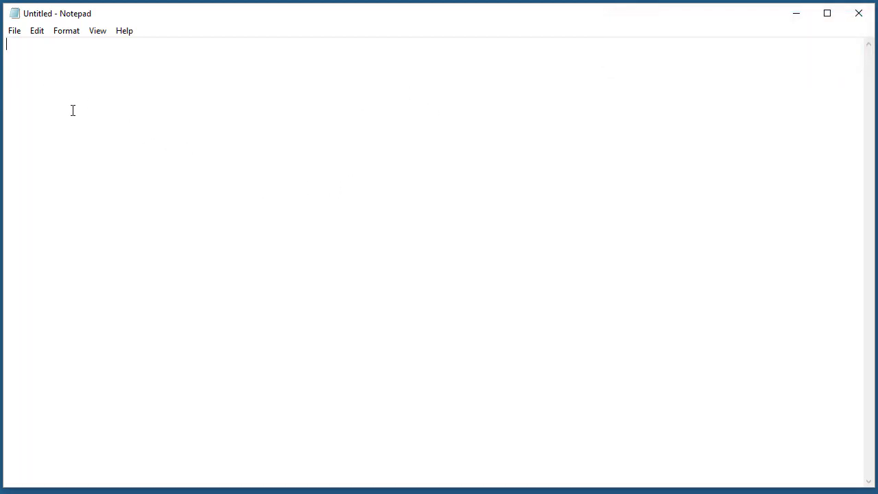
{"action": "mouse_move", "coordinate": [67, 106]}
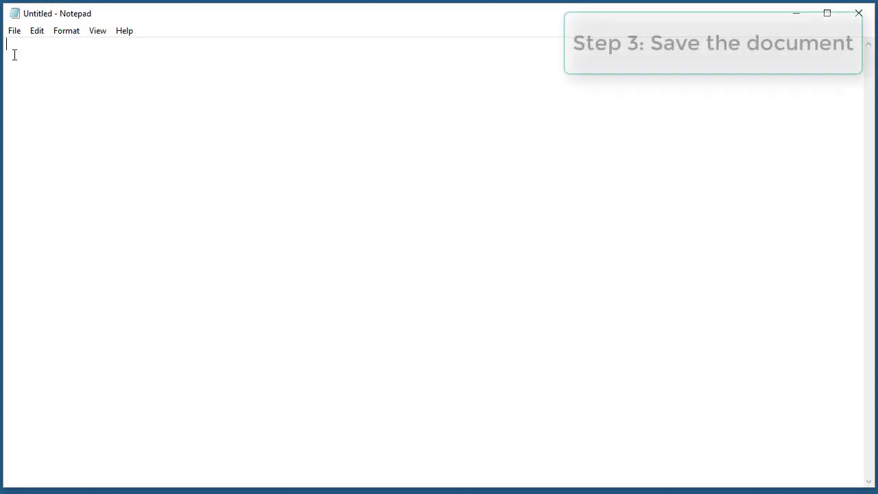
- Start Save As from the File menu and navigate into Desktop > hello_world
{"action": "left_click", "coordinate": [14, 30]}
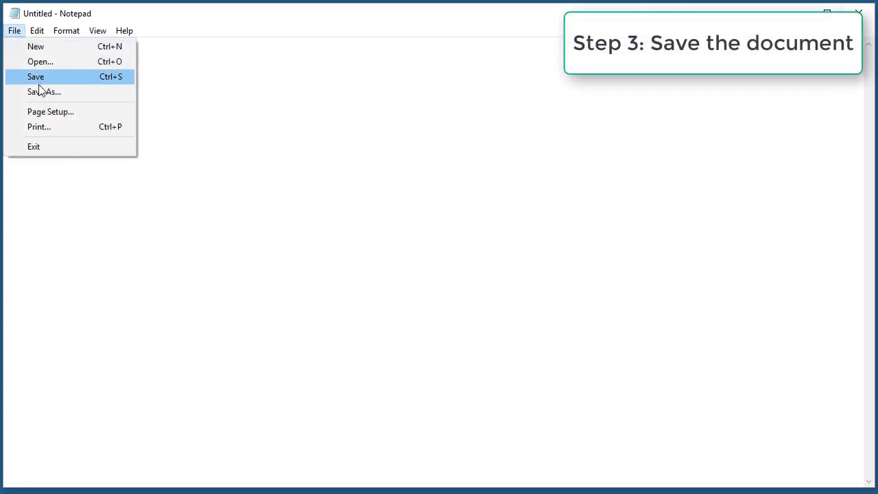
{"action": "left_click", "coordinate": [36, 76]}
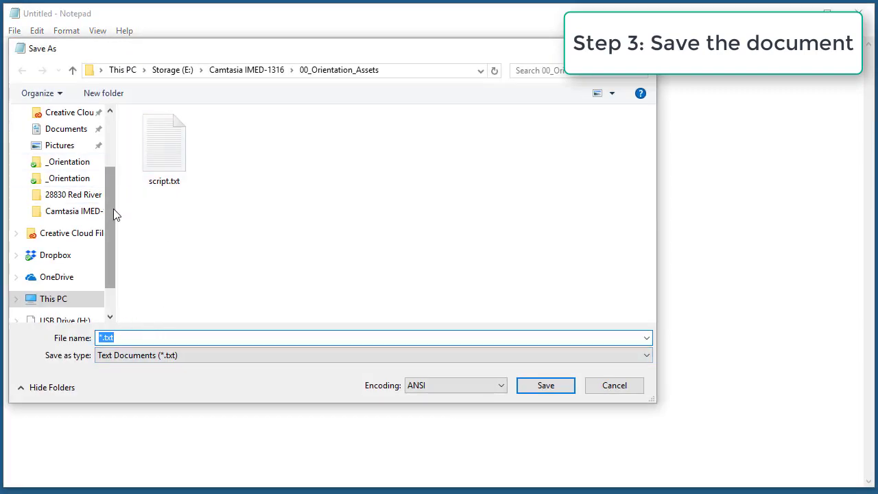
{"action": "left_click", "coordinate": [60, 140]}
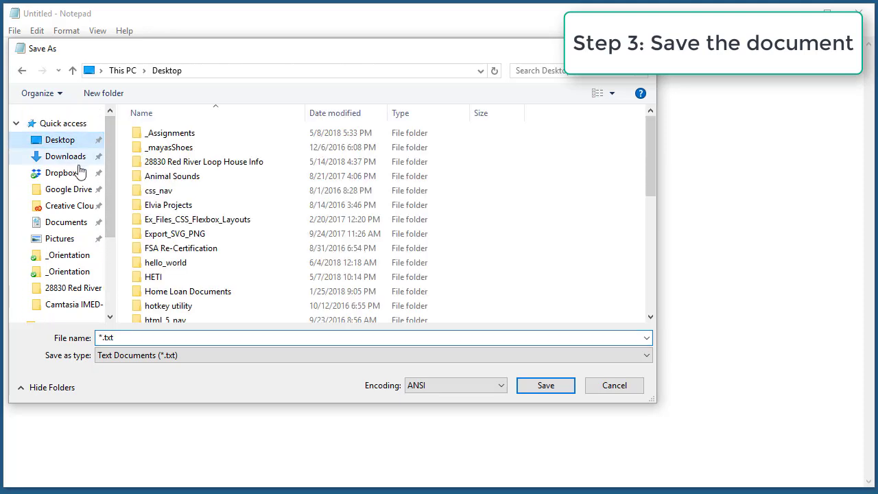
{"action": "double_click", "coordinate": [166, 262]}
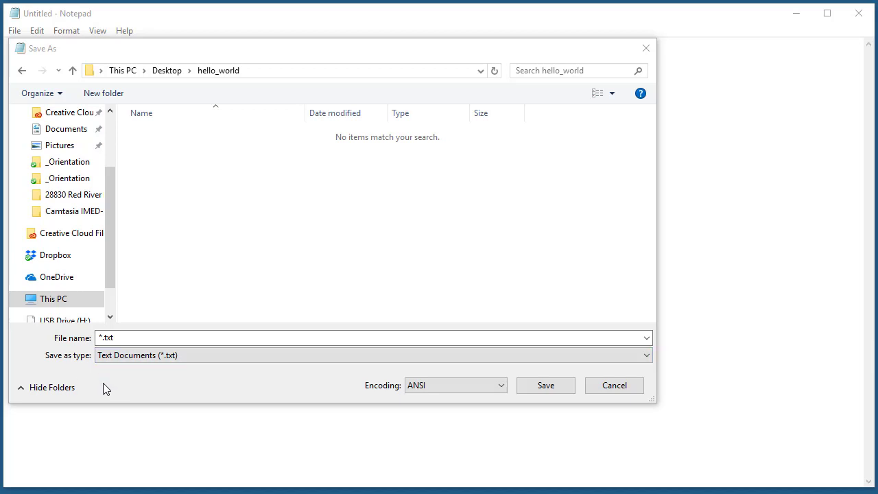
- Set Save as type to All Files (*.*) and Encoding to UTF-8
{"action": "left_click", "coordinate": [374, 355]}
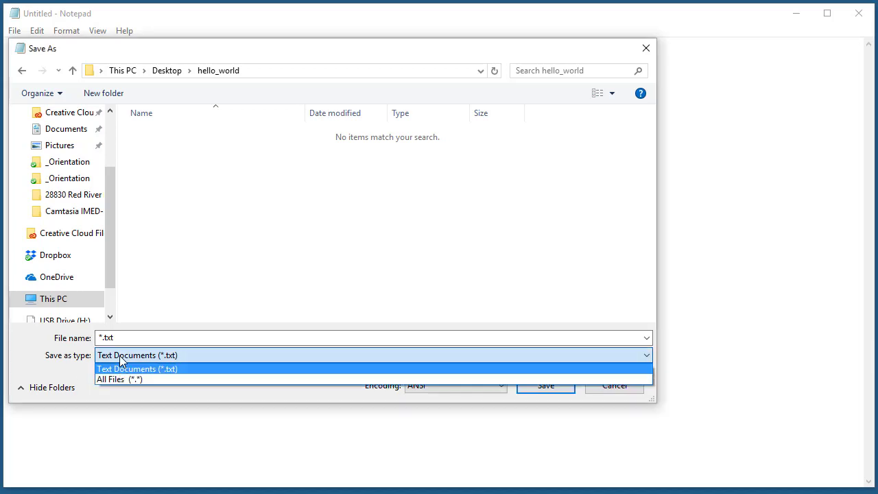
{"action": "left_click", "coordinate": [119, 379]}
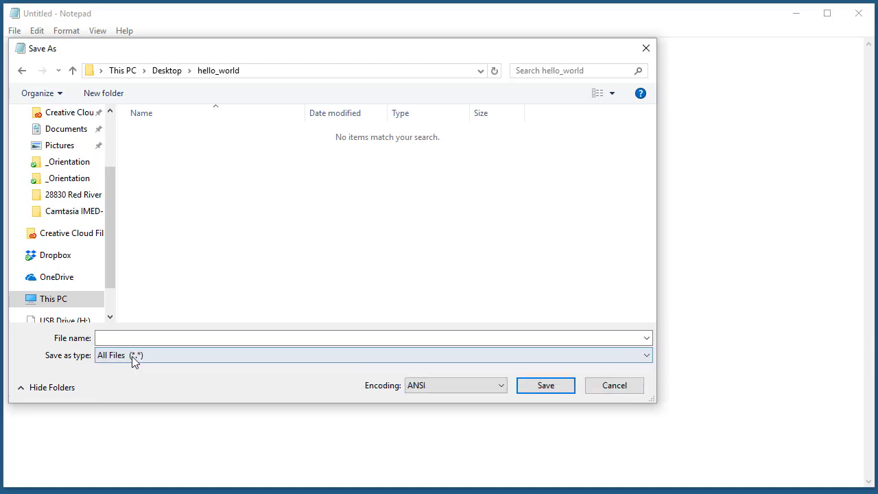
{"action": "left_click", "coordinate": [374, 355]}
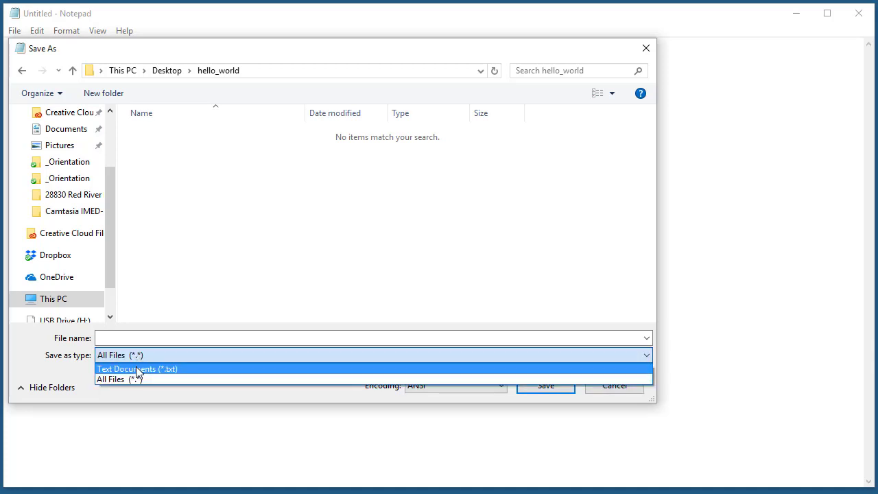
{"action": "left_click", "coordinate": [137, 368]}
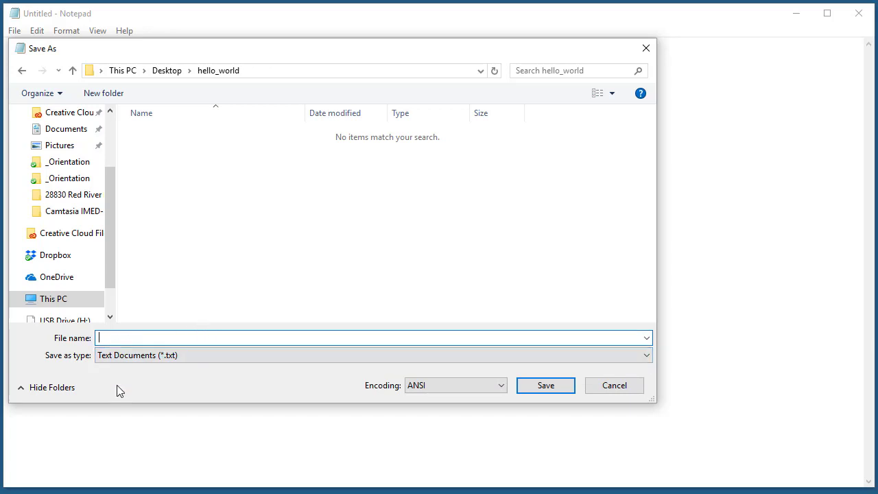
{"action": "mouse_move", "coordinate": [173, 254]}
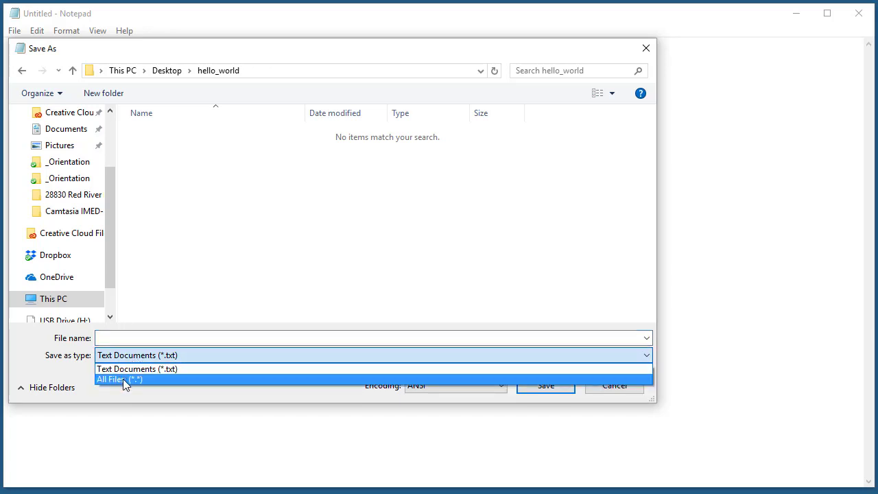
{"action": "left_click", "coordinate": [119, 380]}
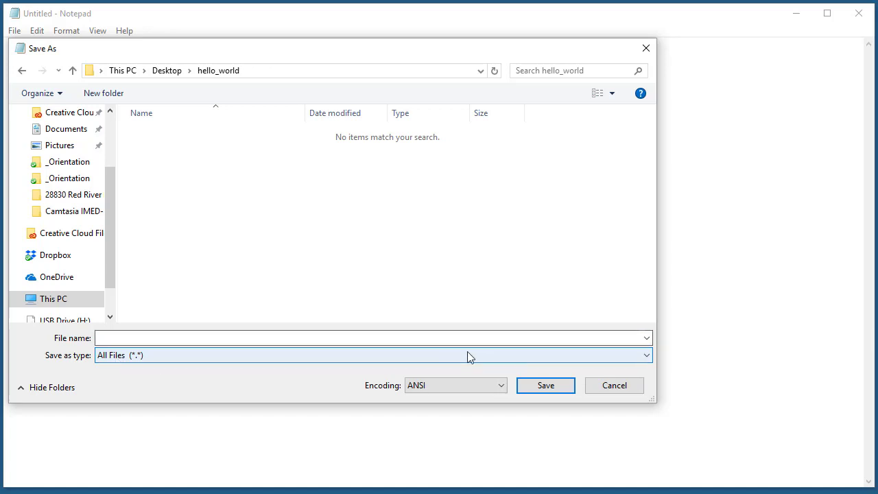
{"action": "left_click", "coordinate": [454, 385]}
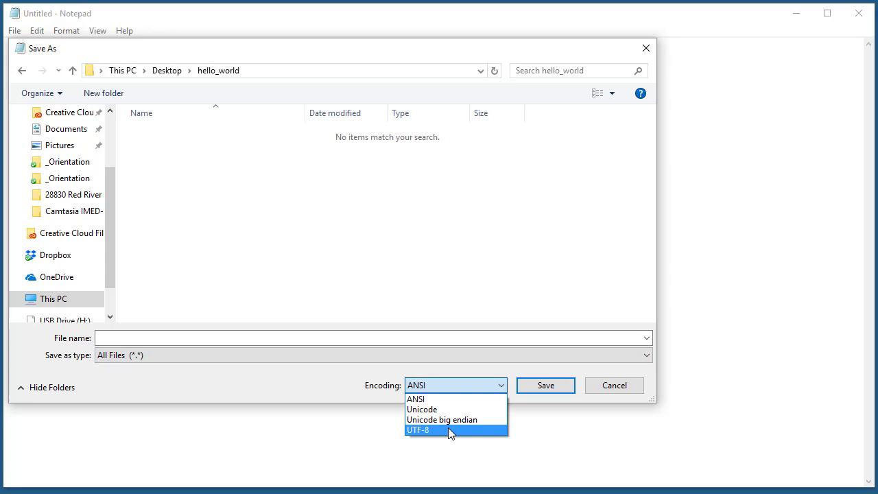
{"action": "left_click", "coordinate": [417, 430]}
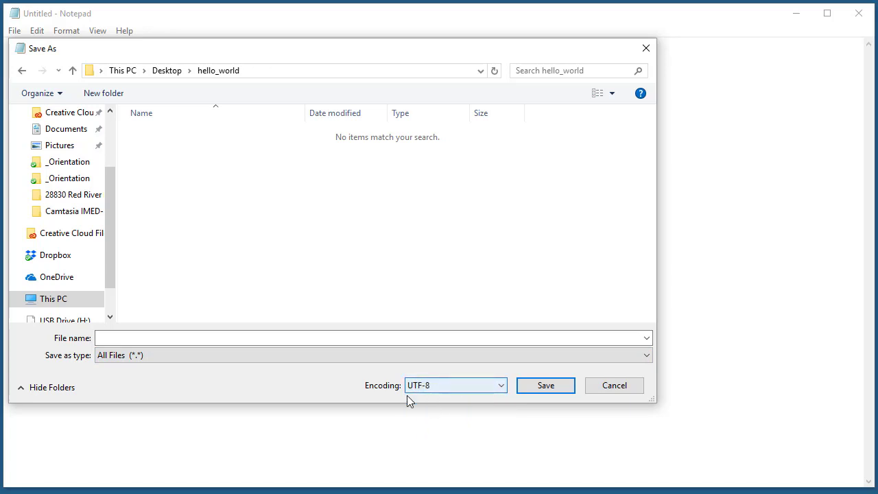
{"action": "mouse_move", "coordinate": [446, 385]}
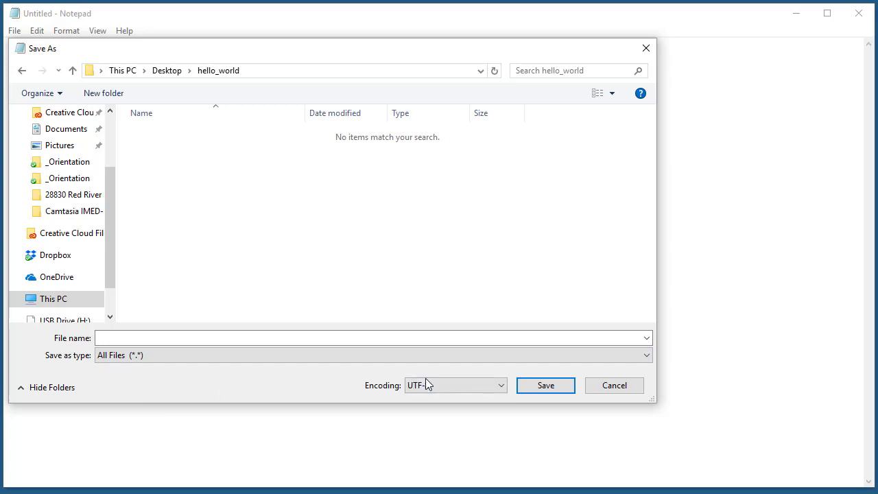
{"action": "left_click", "coordinate": [454, 385]}
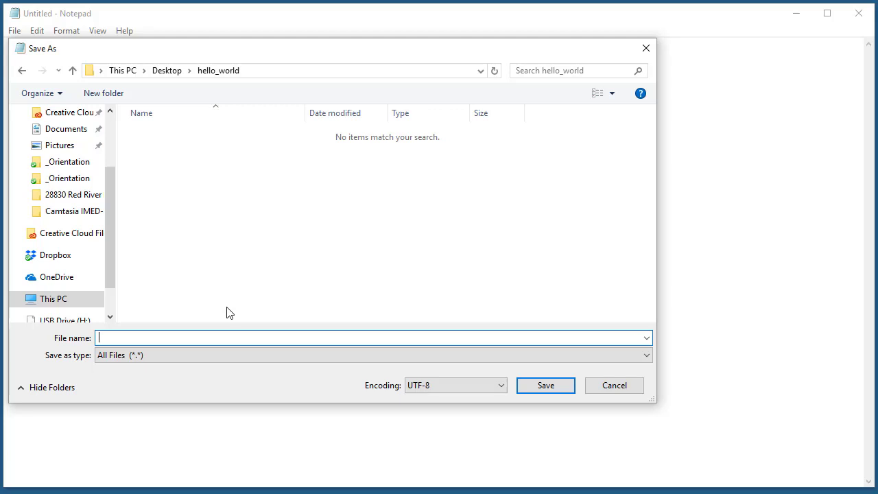
- Save the document under the file name index.htm
{"action": "type", "text": "index."}
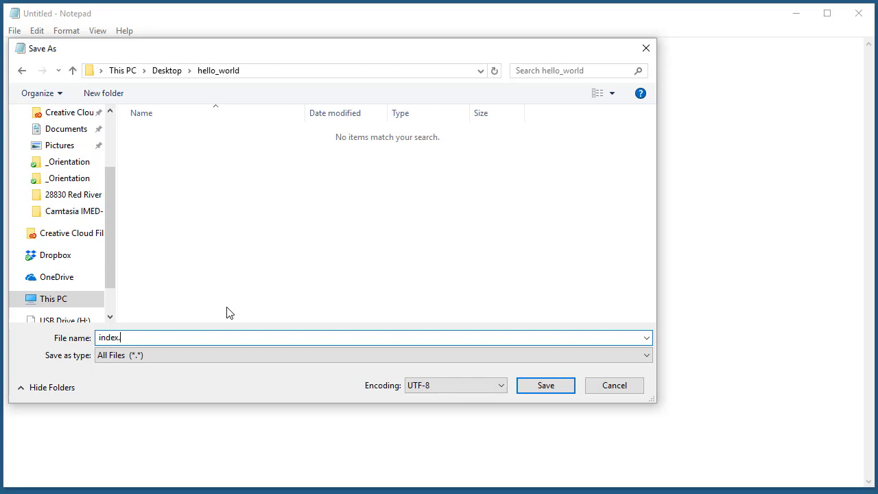
{"action": "type", "text": "htm"}
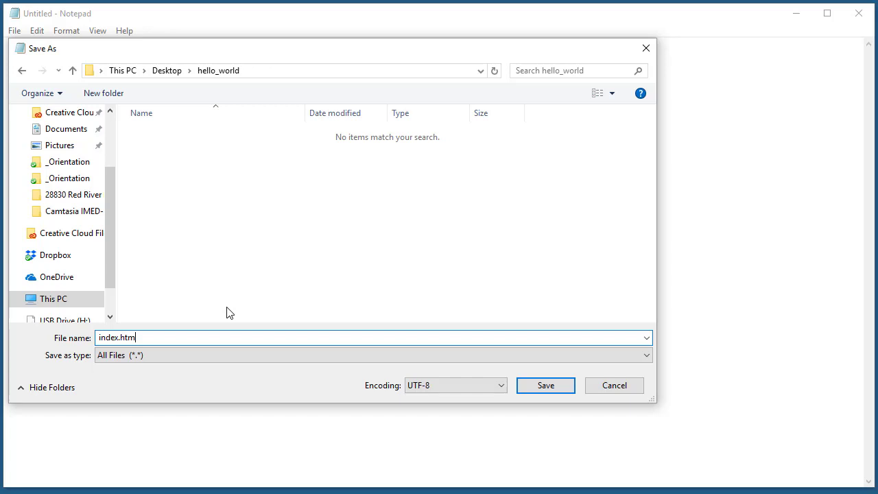
{"action": "mouse_move", "coordinate": [216, 326]}
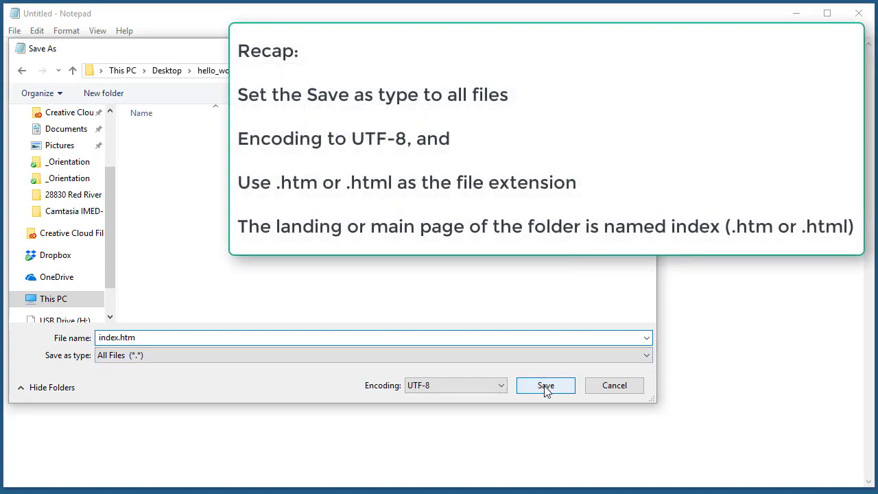
{"action": "left_click", "coordinate": [544, 384]}
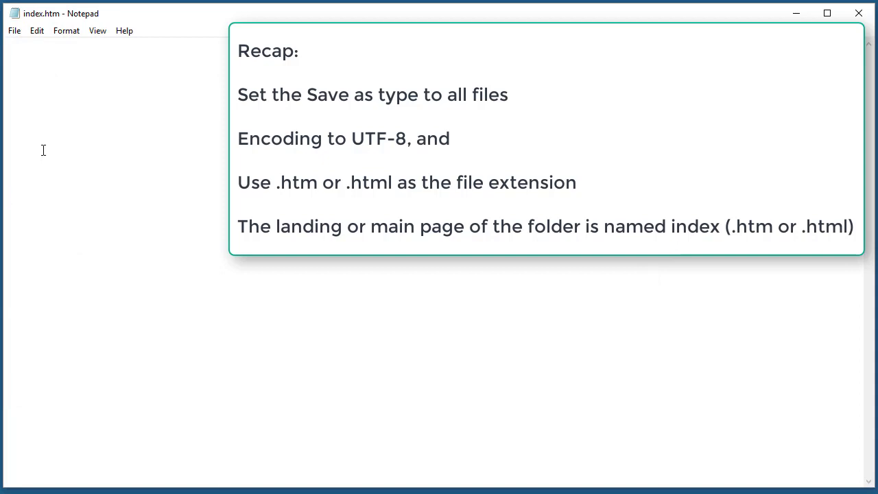
{"action": "mouse_move", "coordinate": [72, 179]}
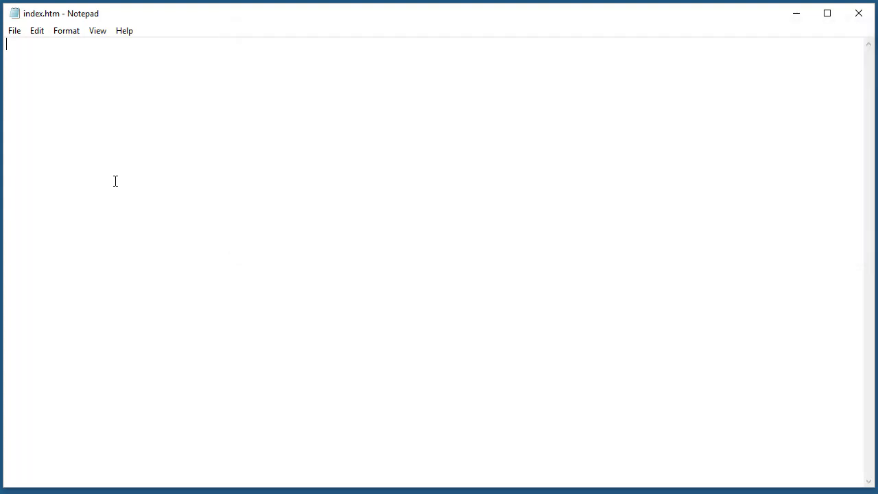
- Type <!doctype html> on the document's first line
{"action": "type", "text": "<"}
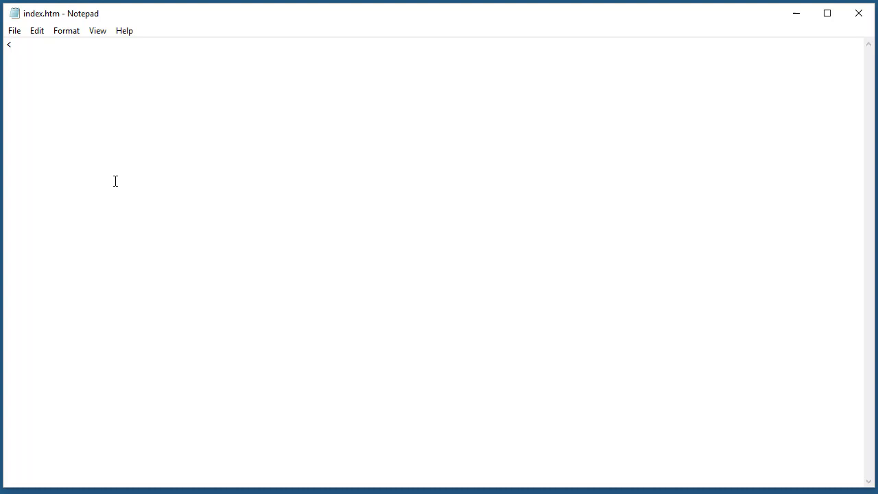
{"action": "type", "text": "<!doc"}
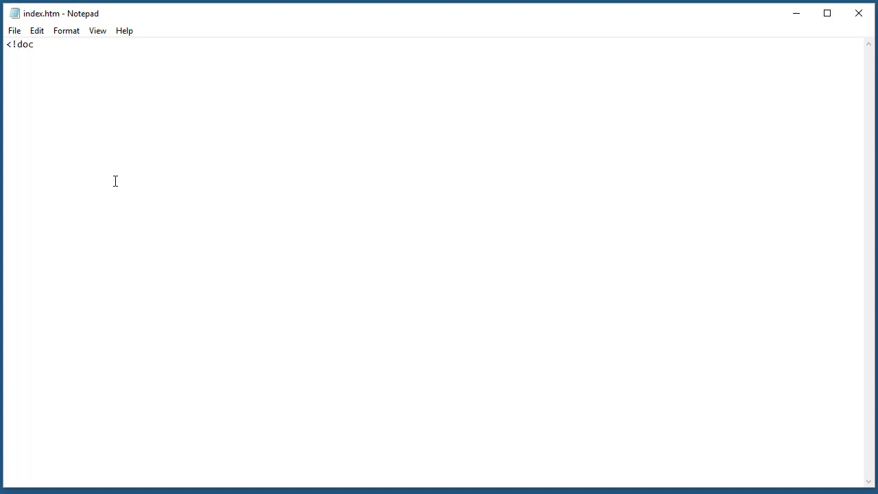
{"action": "type", "text": "type html"}
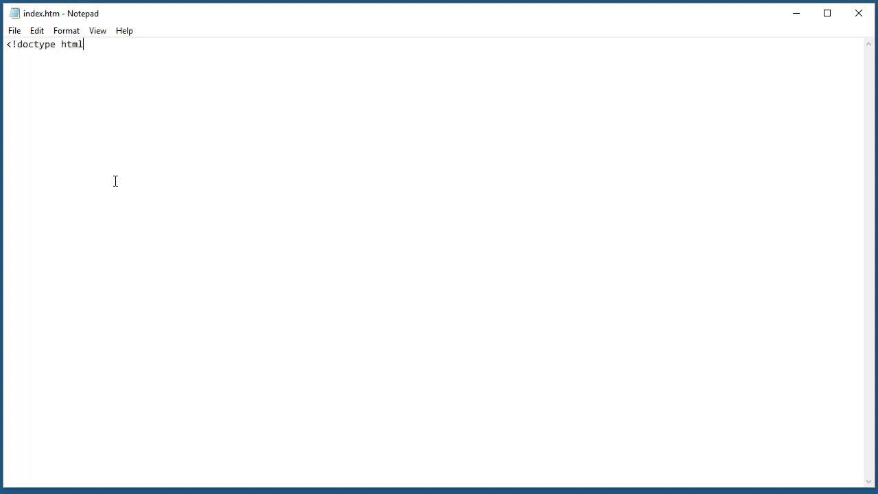
{"action": "type", "text": ">"}
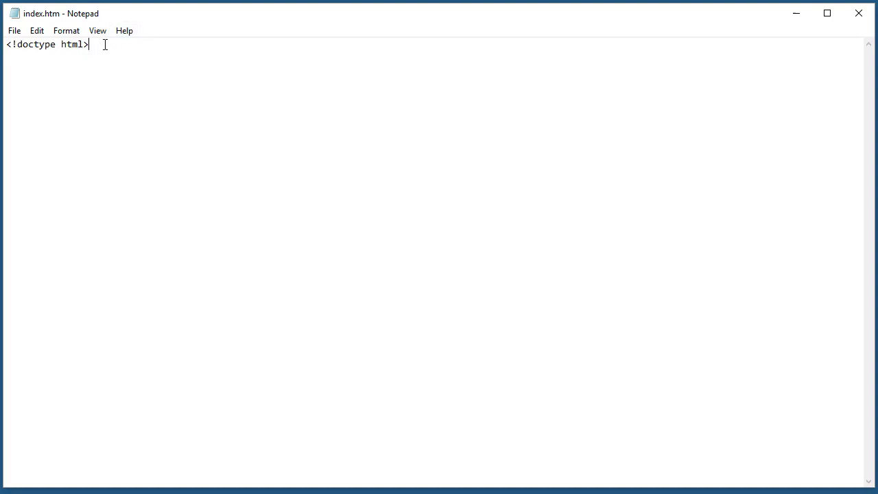
- Change Notepad's font size to 16 in the Format > Font dialog
{"action": "left_click", "coordinate": [66, 30]}
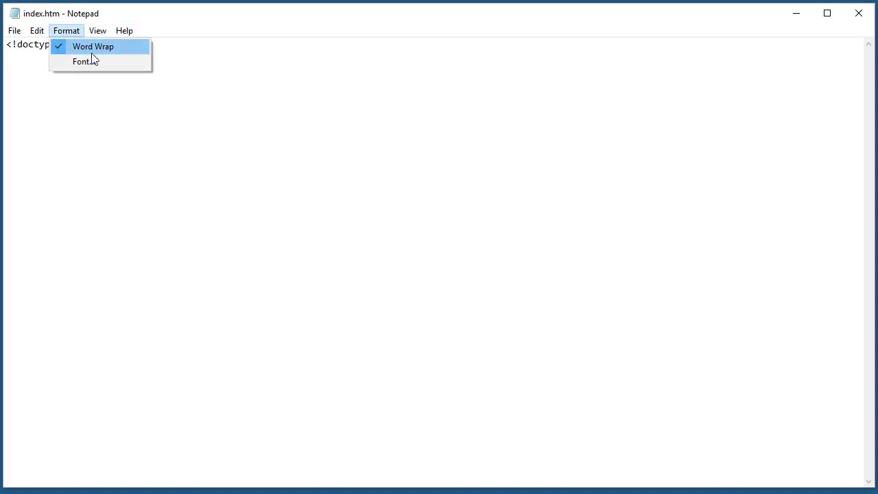
{"action": "left_click", "coordinate": [82, 61]}
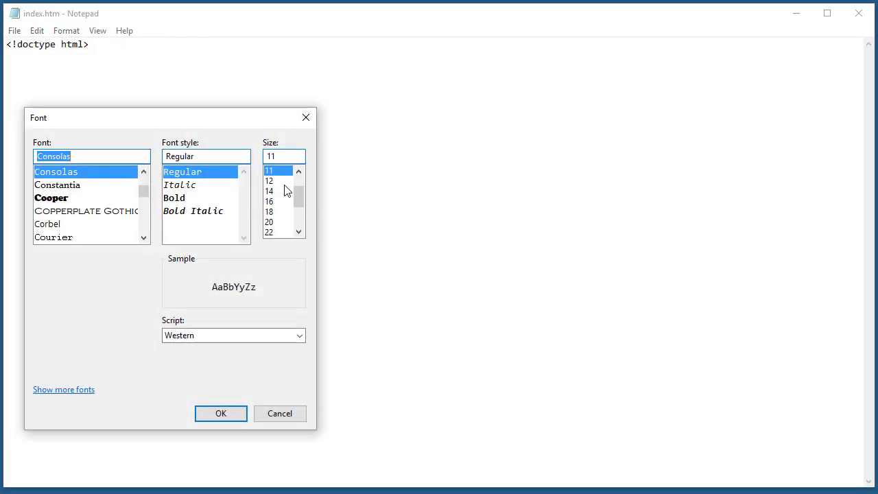
{"action": "left_click", "coordinate": [269, 201]}
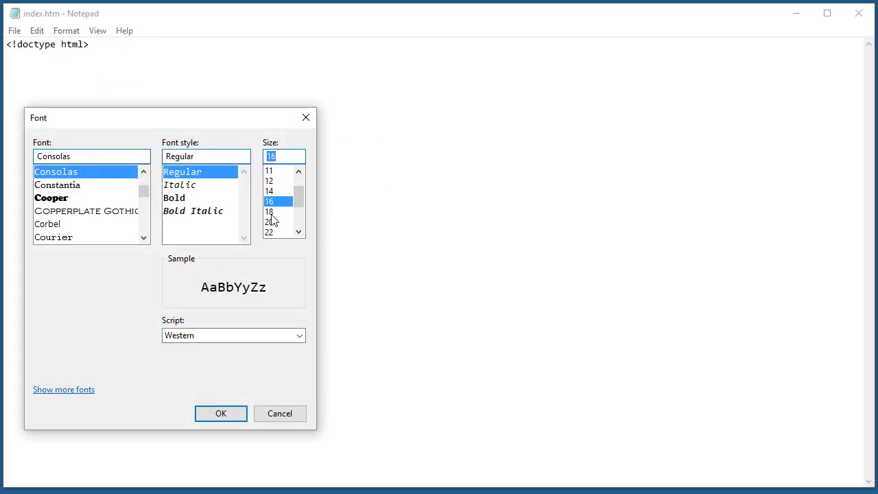
{"action": "left_click", "coordinate": [220, 413]}
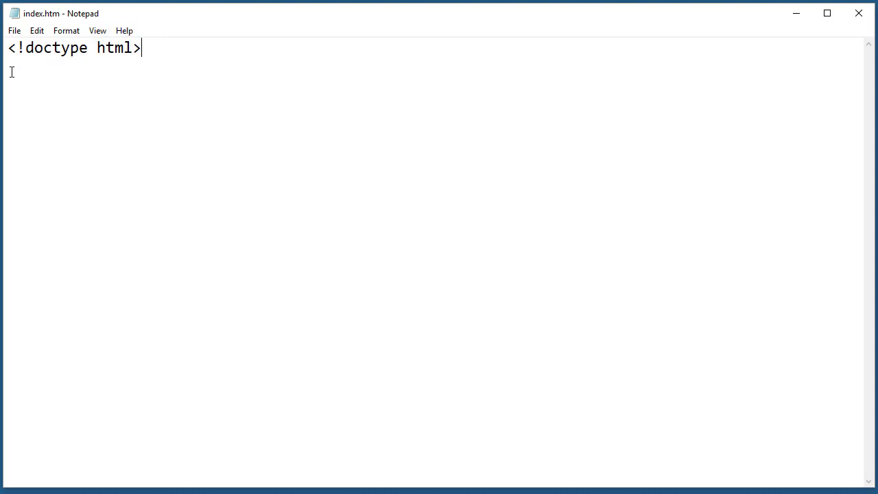
{"action": "mouse_move", "coordinate": [144, 48]}
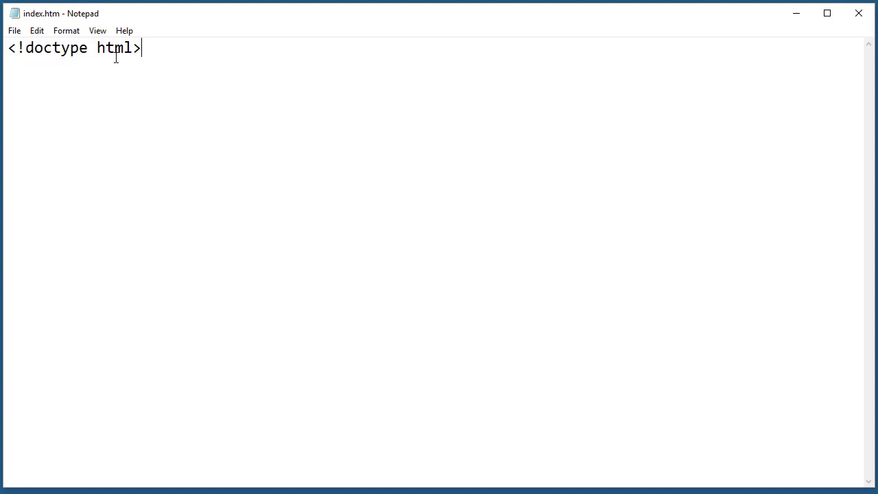
{"action": "mouse_move", "coordinate": [138, 47]}
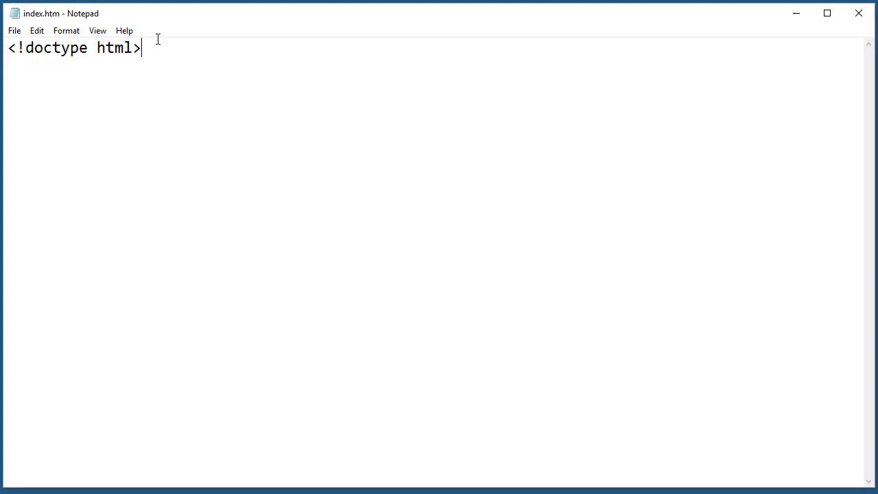
{"action": "mouse_move", "coordinate": [39, 54]}
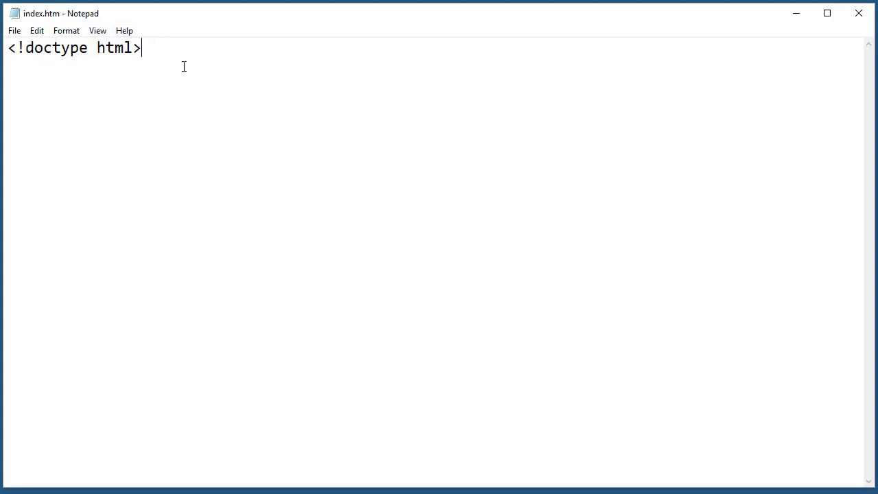
{"action": "mouse_move", "coordinate": [251, 90]}
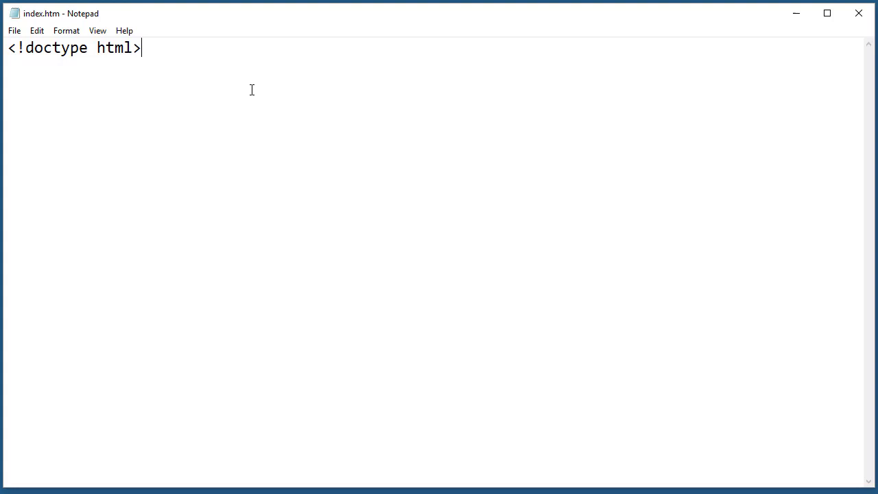
- Add a new line after <!doctype html>
{"action": "key", "text": "Enter"}
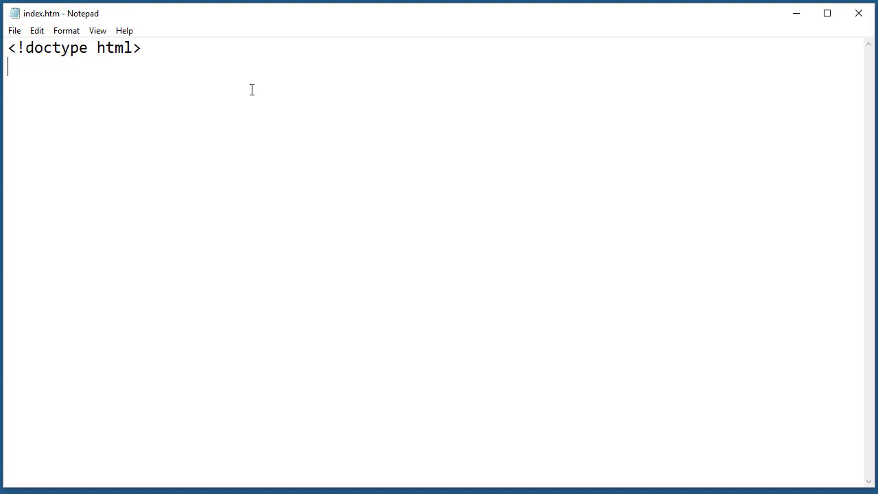
- Type <html> and </html> with a blank line between, cursor back after <html>
{"action": "type", "text": "<html>"}
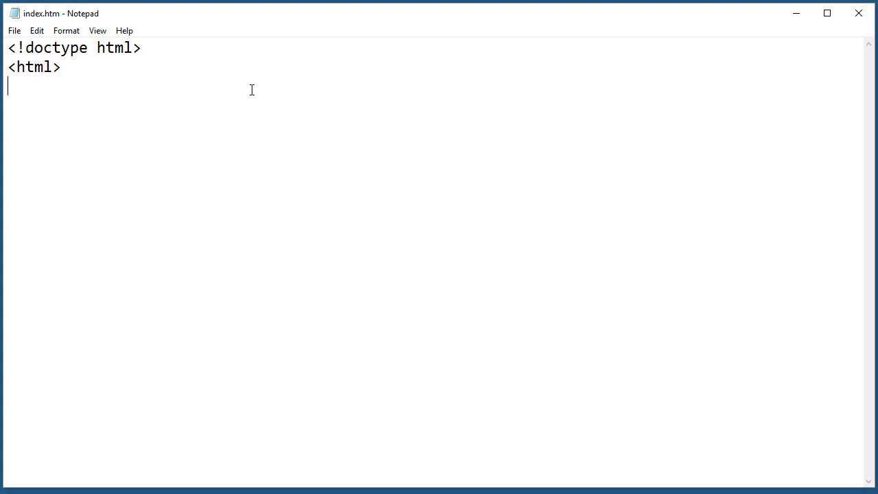
{"action": "type", "text": "</h"}
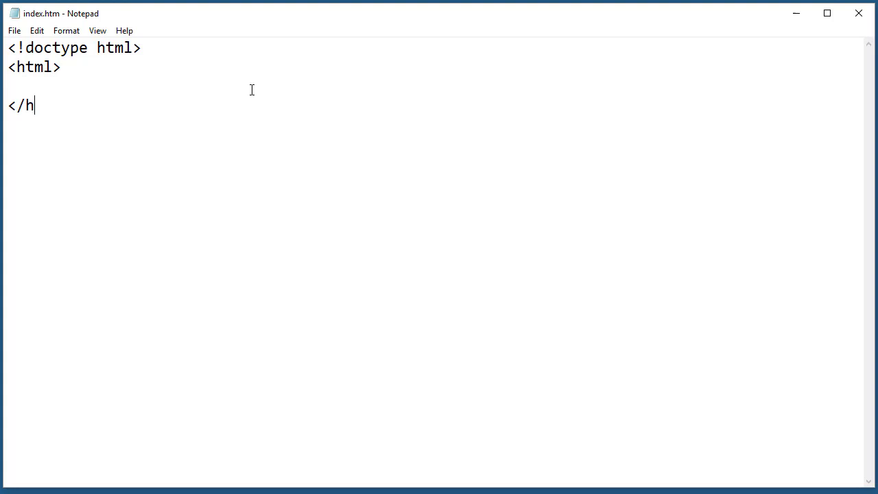
{"action": "type", "text": "tml>"}
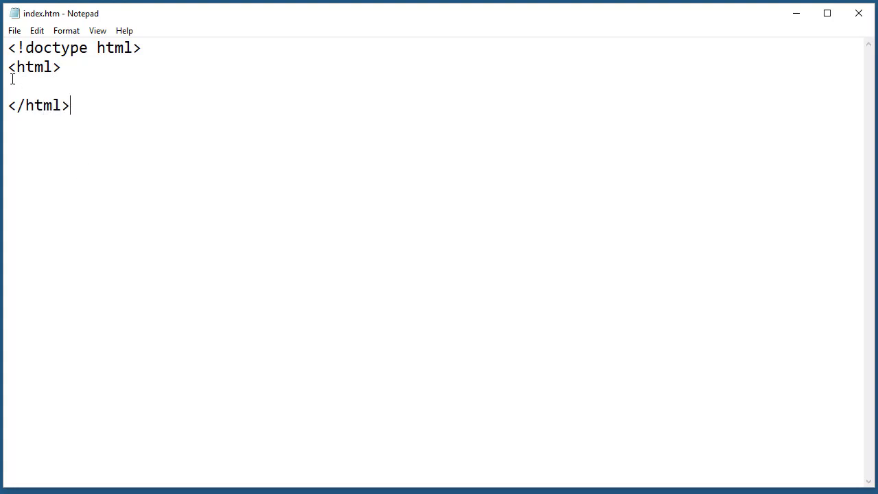
{"action": "double_click", "coordinate": [34, 67]}
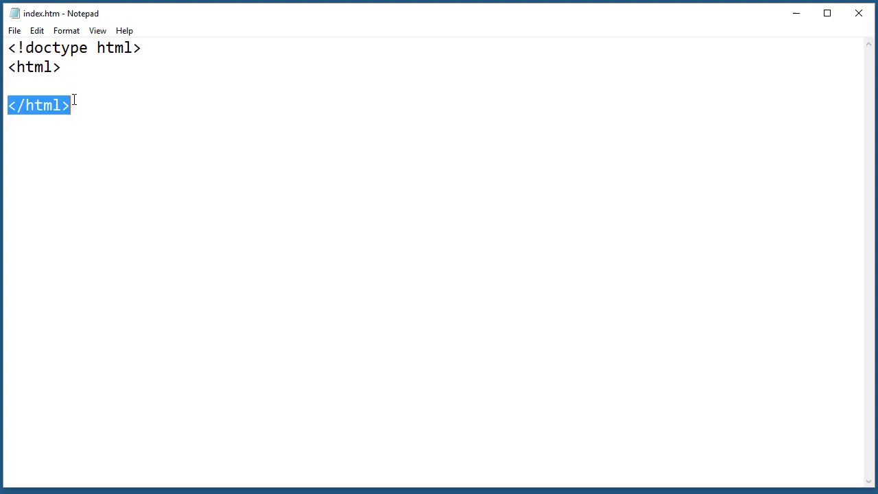
{"action": "left_click", "coordinate": [72, 86]}
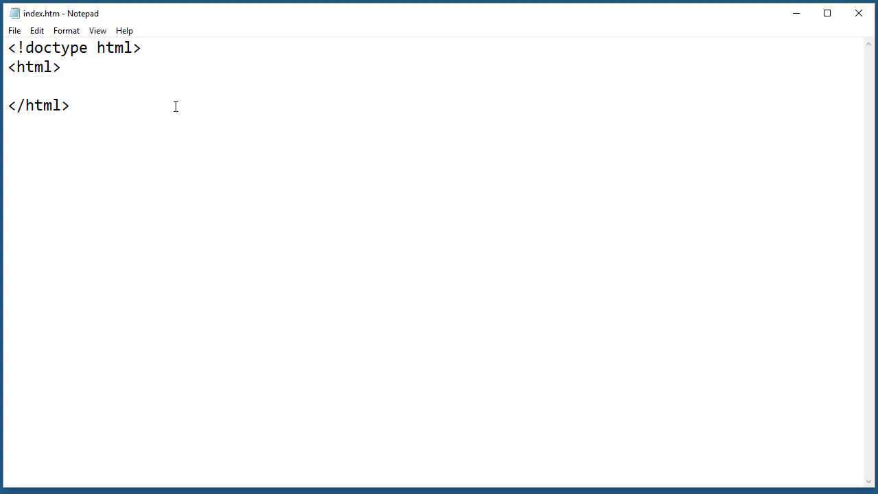
{"action": "left_click", "coordinate": [61, 66]}
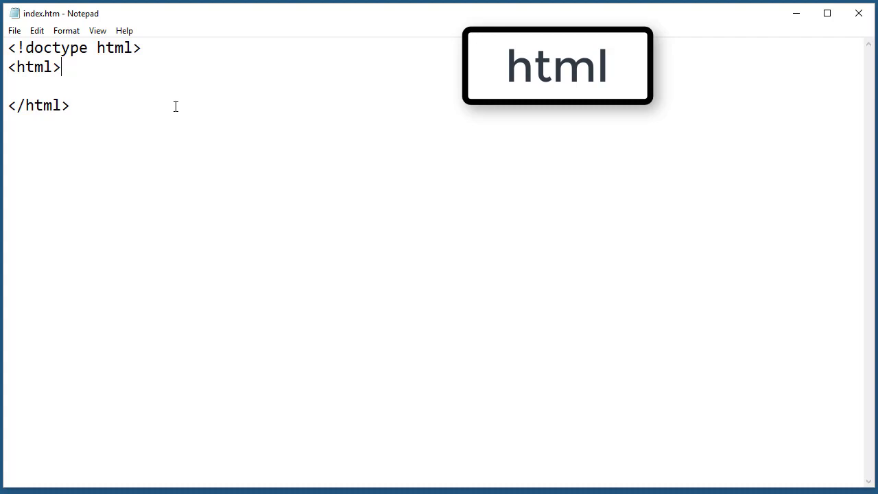
- Add a <head></head> pair with an empty line inside the html element
{"action": "key", "text": "enter"}
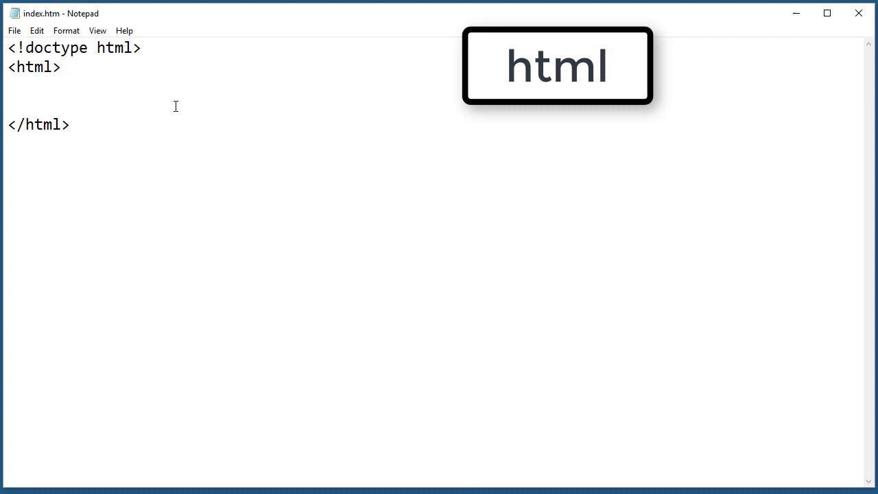
{"action": "type", "text": "<head>"}
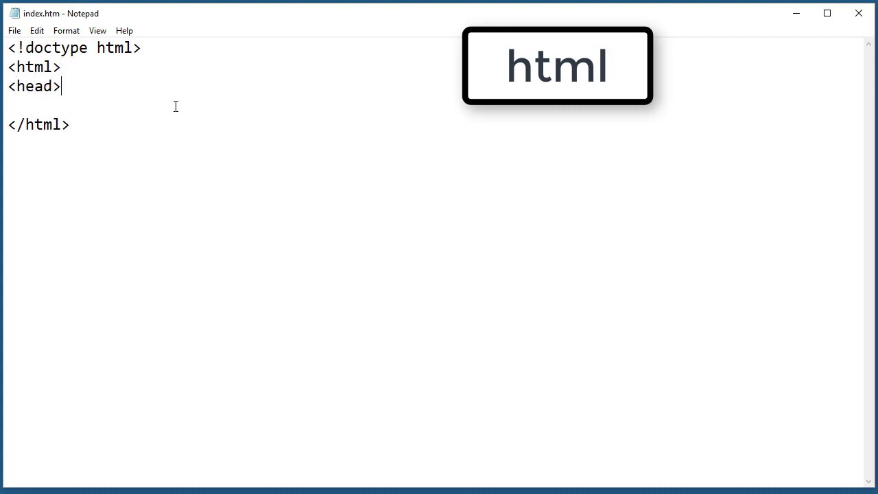
{"action": "type", "text": "</"}
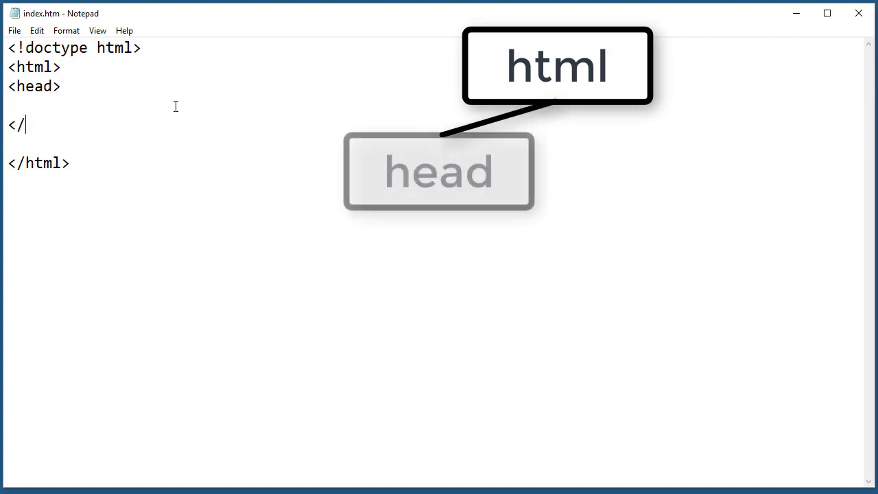
{"action": "type", "text": "head>"}
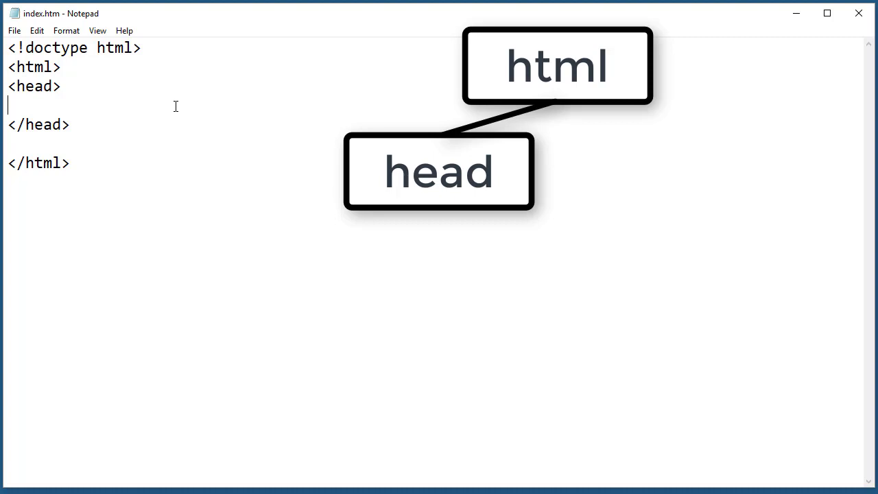
- Add <body> and </body> tags after the closing head tag
{"action": "left_click", "coordinate": [70, 124]}
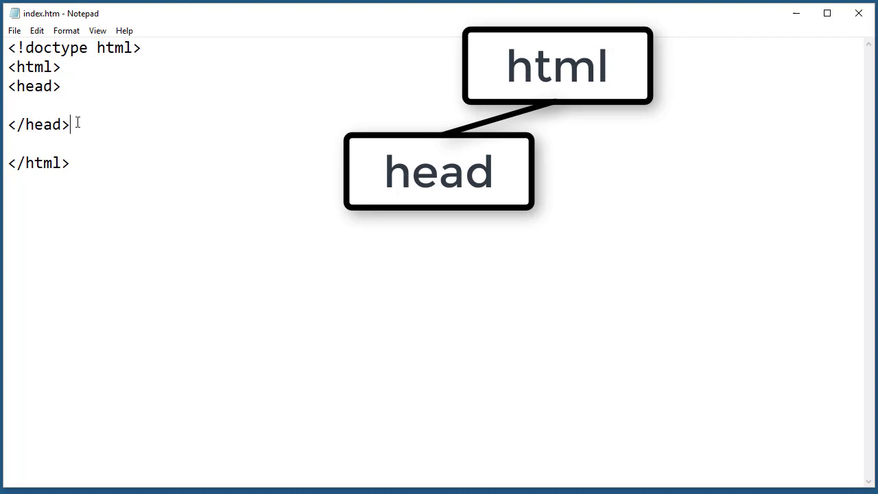
{"action": "type", "text": "<"}
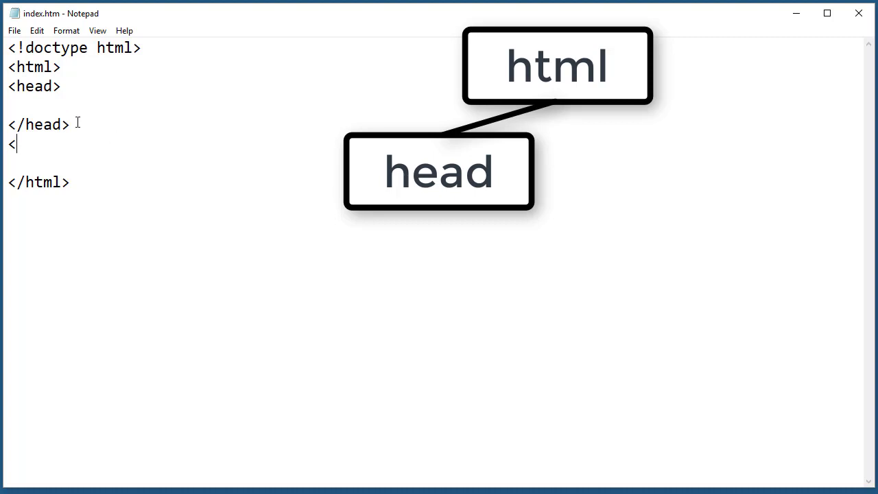
{"action": "type", "text": "body"}
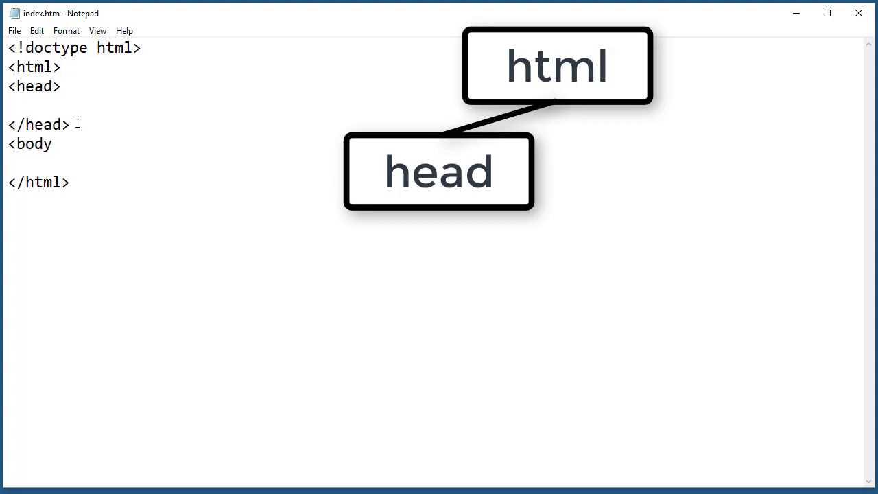
{"action": "type", "text": ">"}
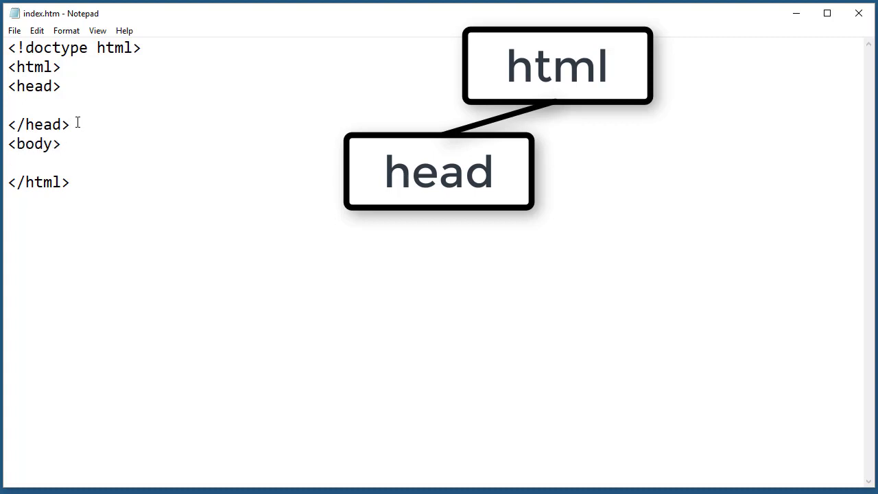
{"action": "type", "text": "</body>"}
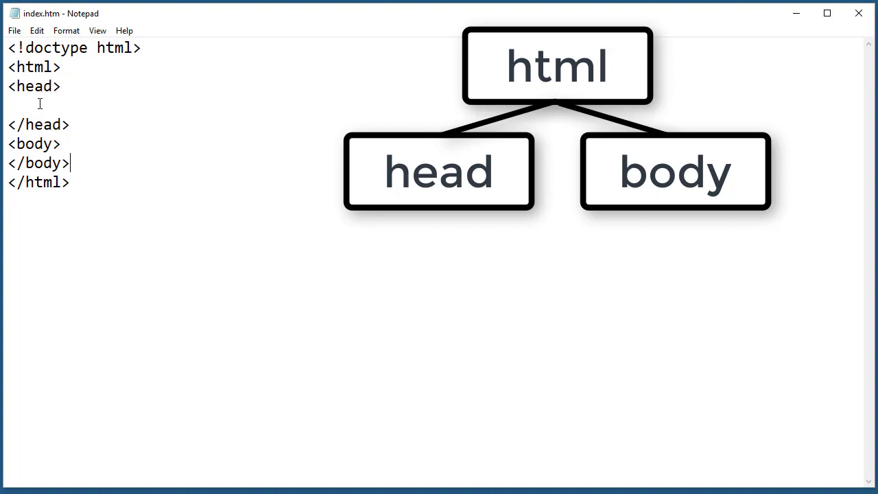
- Type <title>First page</title> inside the head section, fixing a typo
{"action": "type", "text": "<"}
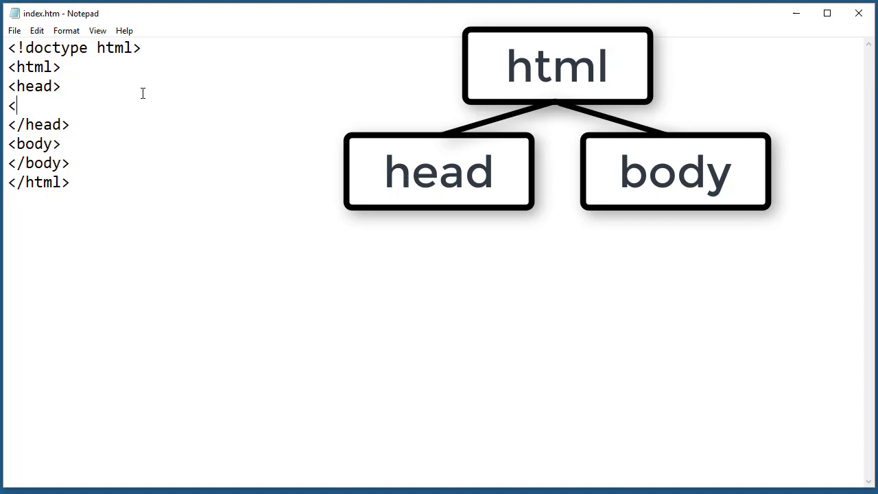
{"action": "type", "text": "title>"}
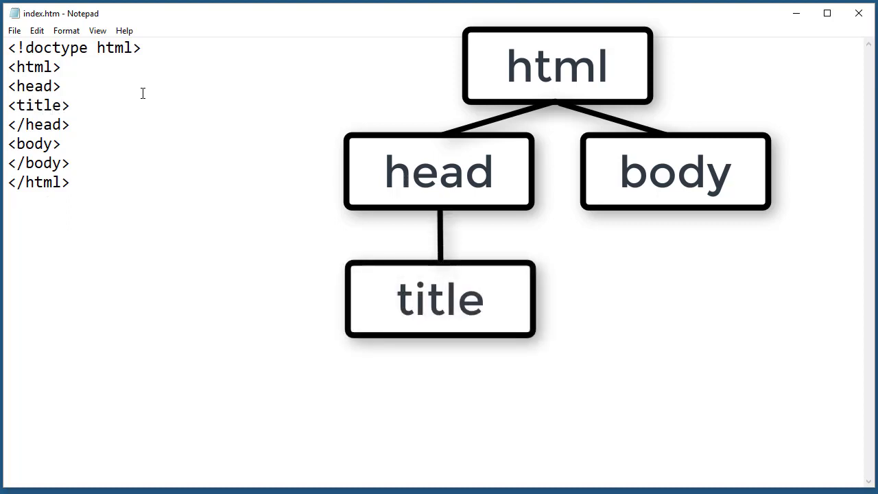
{"action": "type", "text": "Hel"}
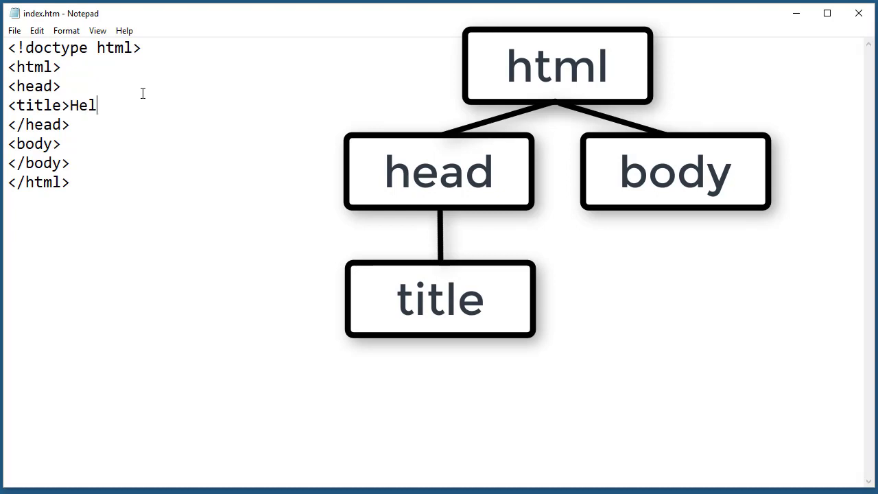
{"action": "key", "text": "Backspace"}
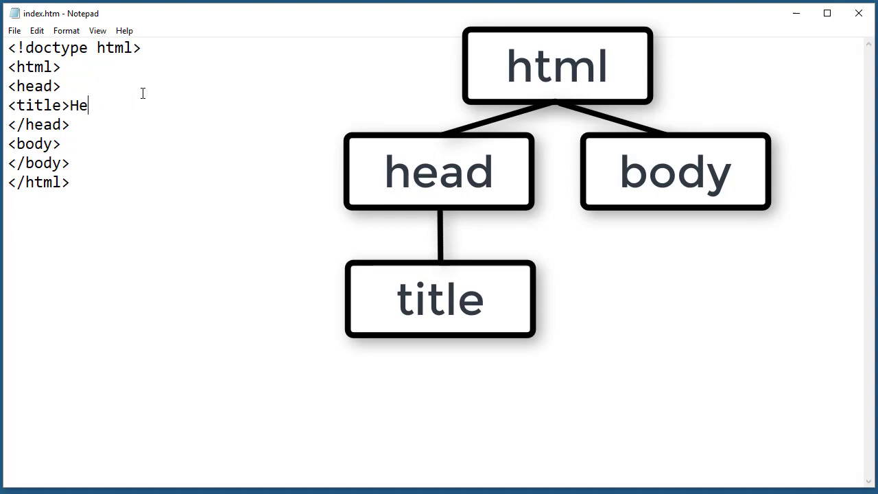
{"action": "type", "text": "irst pag"}
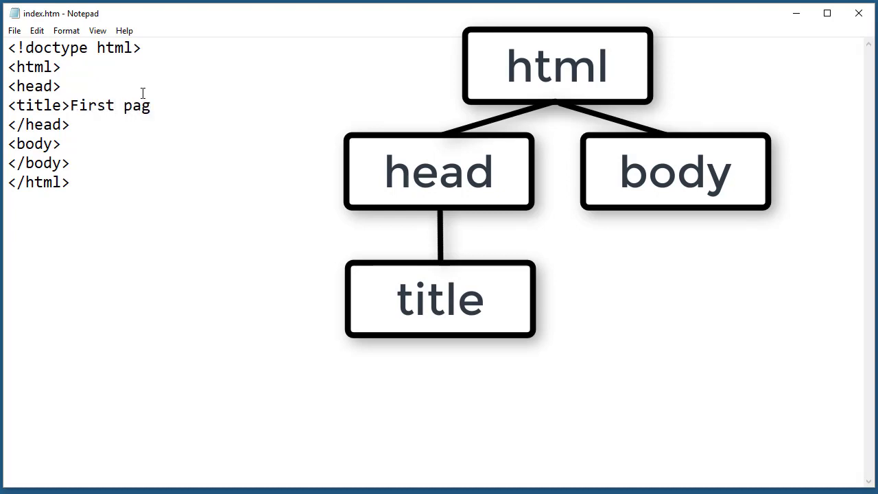
{"action": "type", "text": "e</"}
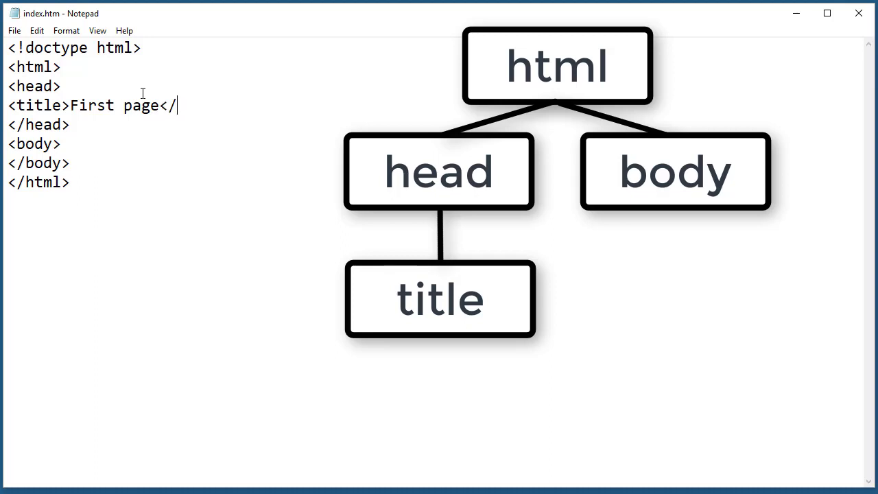
{"action": "type", "text": "title"}
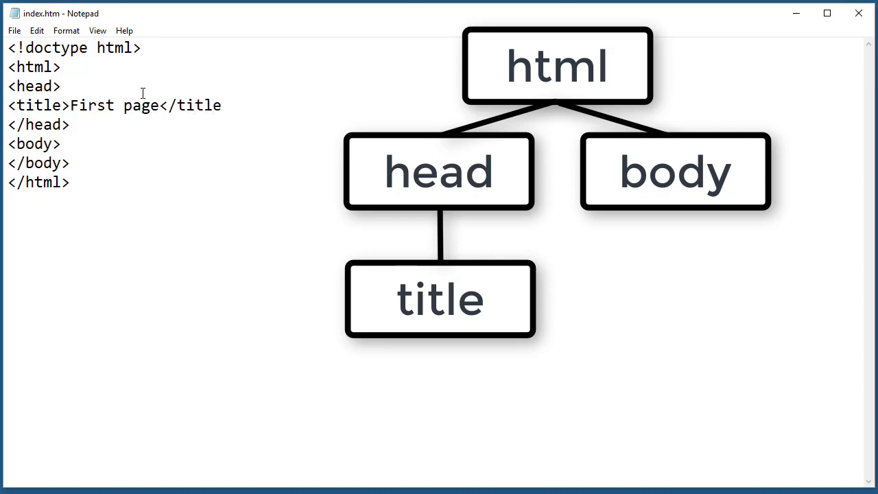
{"action": "type", "text": ">"}
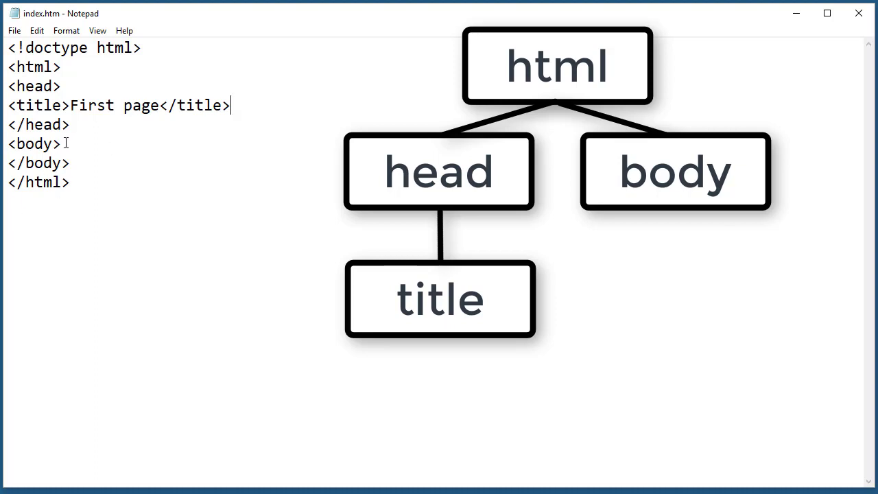
- Complete the body line 'All content that is displayed in the browser goes here!' and save
{"action": "key", "text": "Enter"}
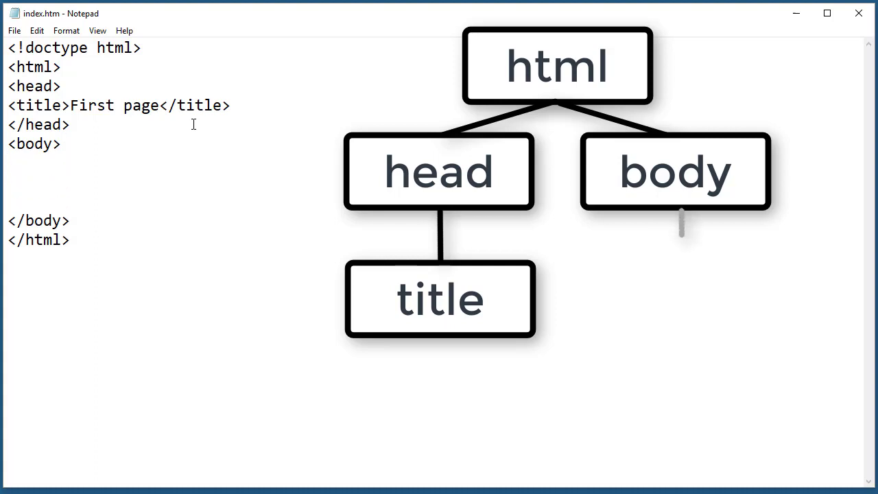
{"action": "type", "text": "All conte"}
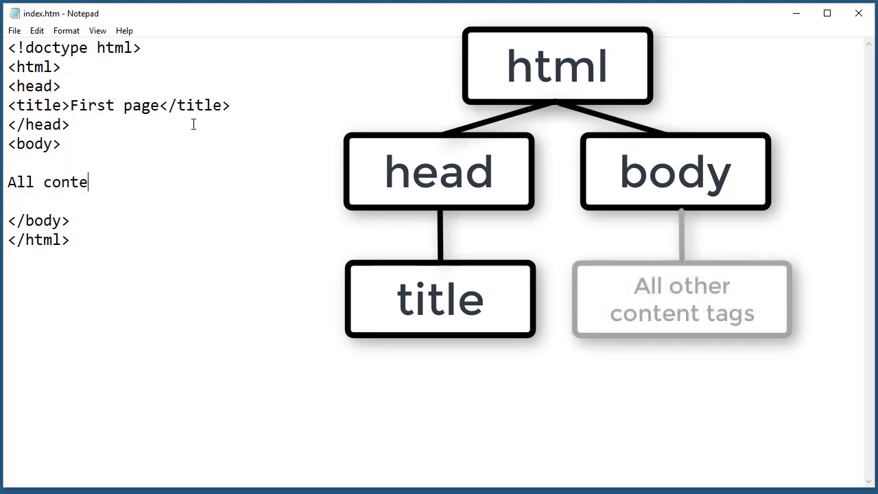
{"action": "type", "text": "nt that is display"}
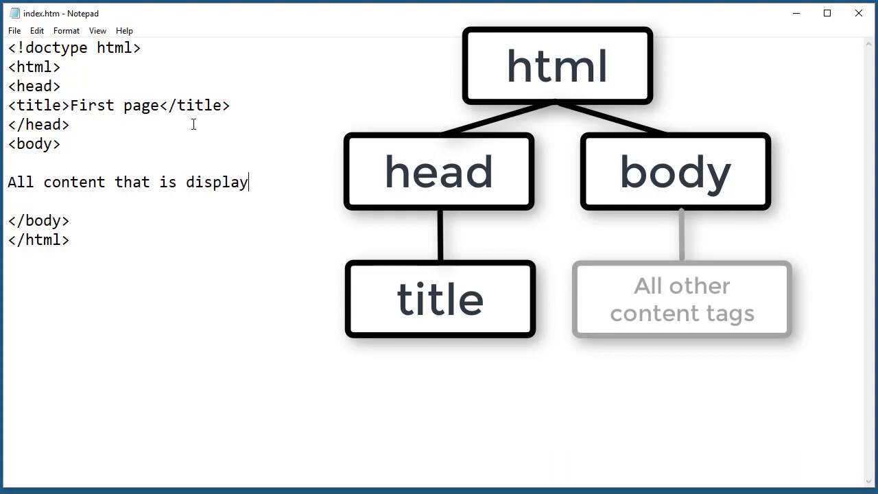
{"action": "type", "text": "ed in"}
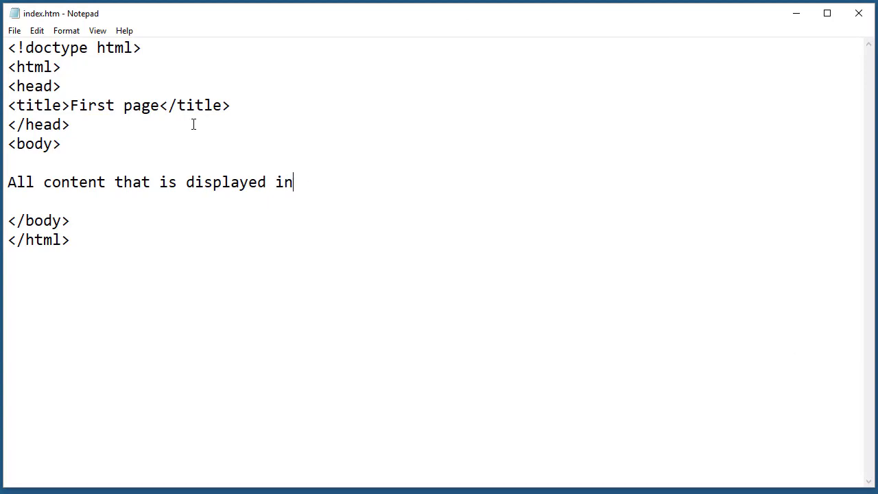
{"action": "type", "text": "the br"}
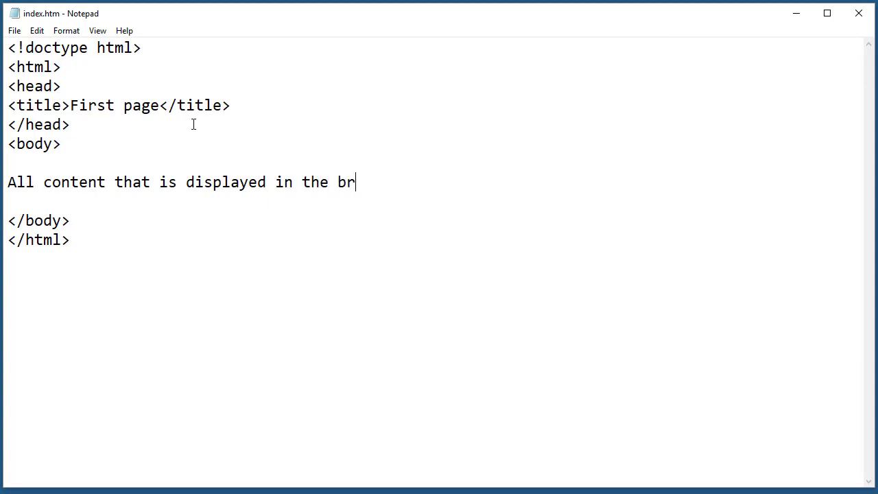
{"action": "type", "text": "owser goes h"}
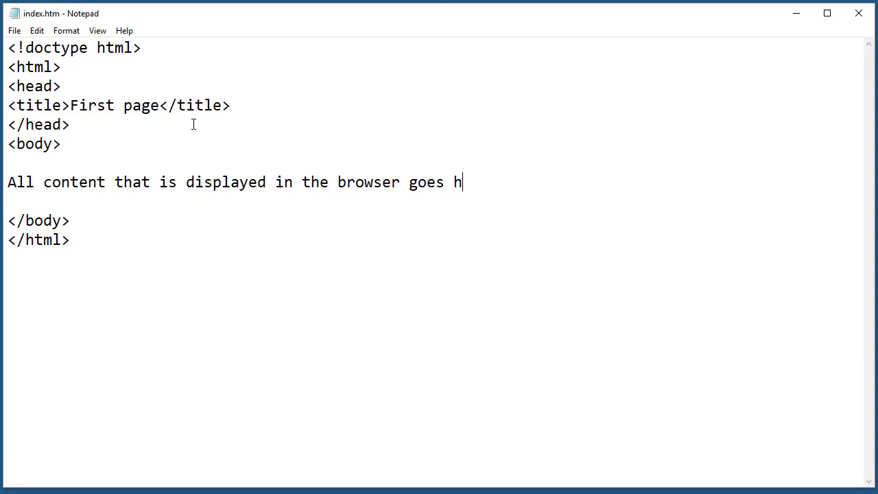
{"action": "type", "text": "ere!"}
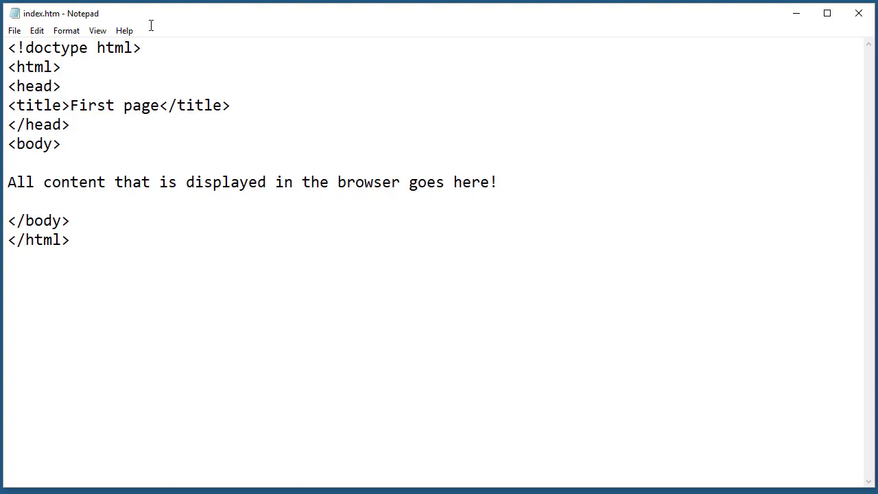
{"action": "mouse_move", "coordinate": [54, 205]}
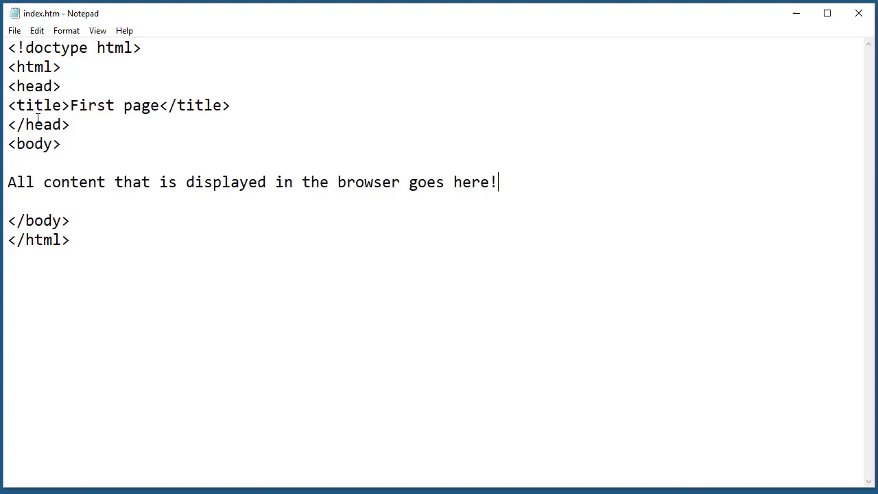
{"action": "mouse_move", "coordinate": [65, 144]}
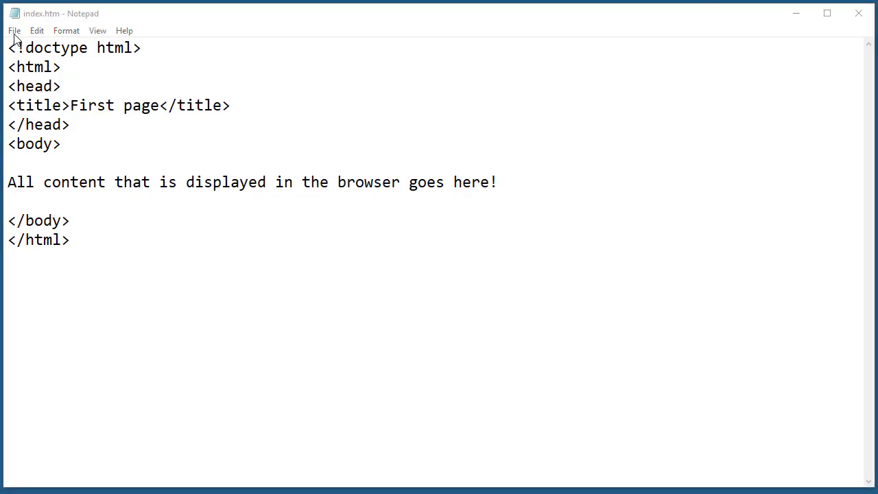
{"action": "left_click", "coordinate": [14, 30]}
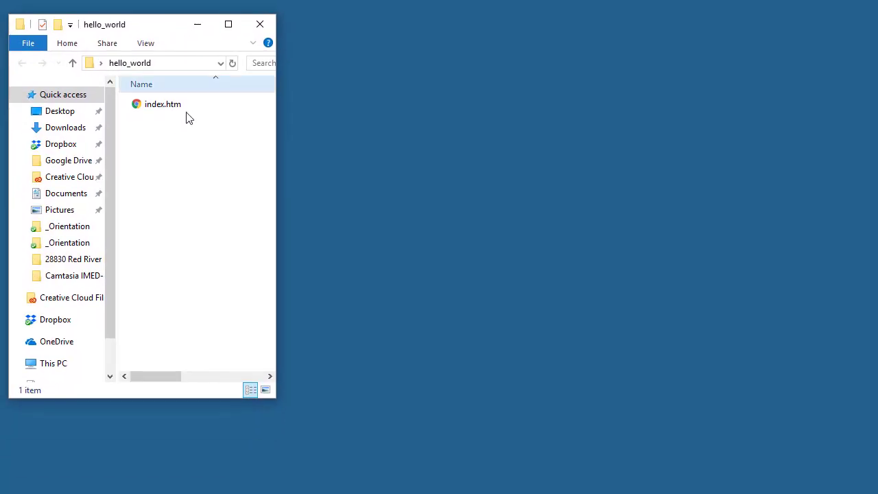
{"action": "left_click", "coordinate": [163, 103]}
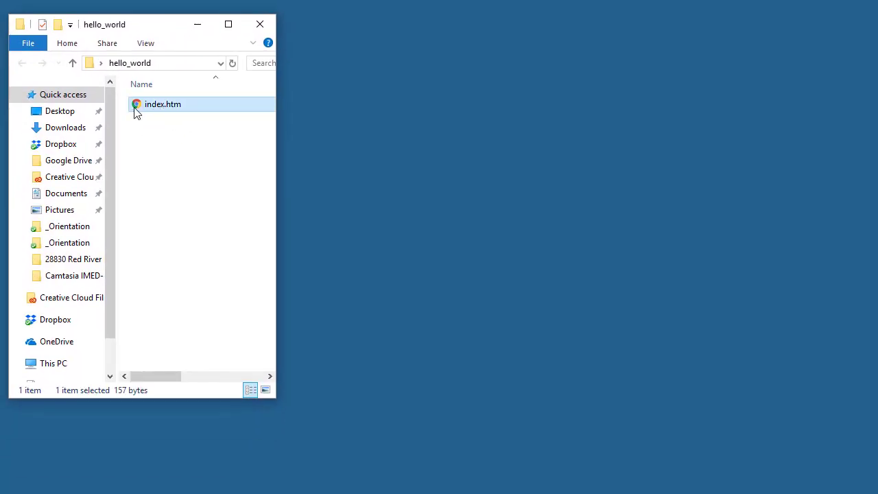
{"action": "mouse_move", "coordinate": [157, 111]}
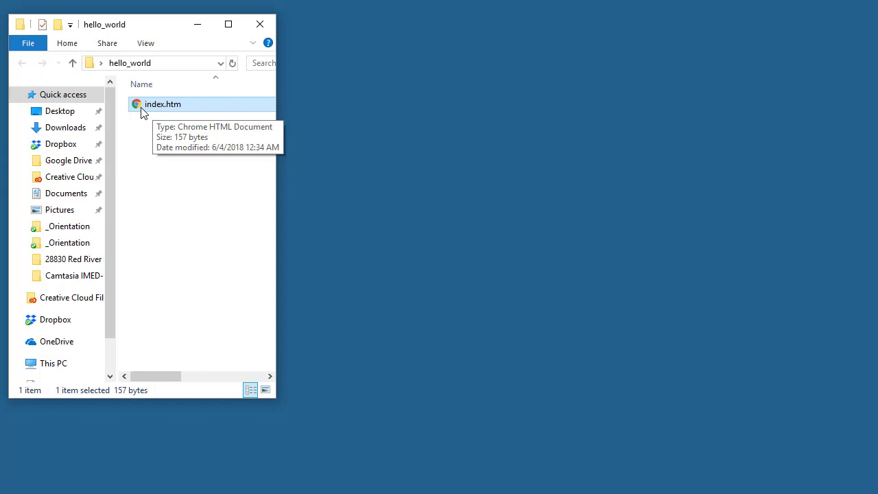
{"action": "mouse_move", "coordinate": [153, 110]}
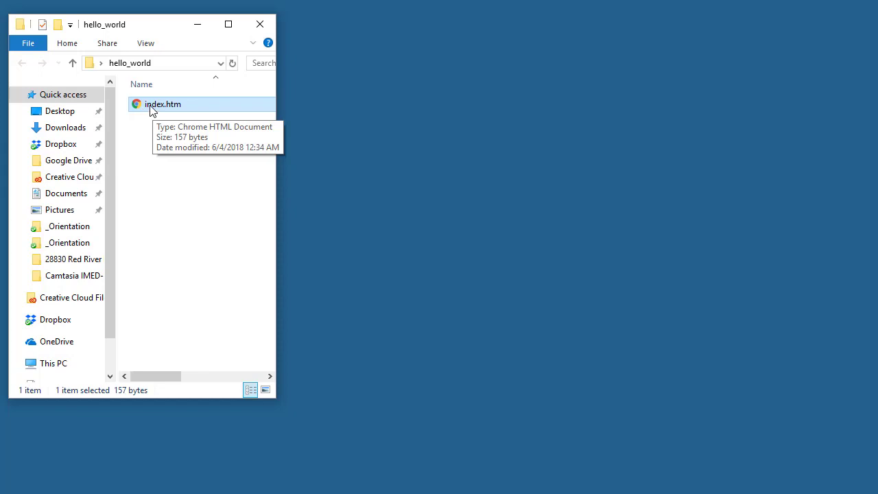
- Open index.htm from the hello_world folder in Google Chrome
{"action": "double_click", "coordinate": [163, 103]}
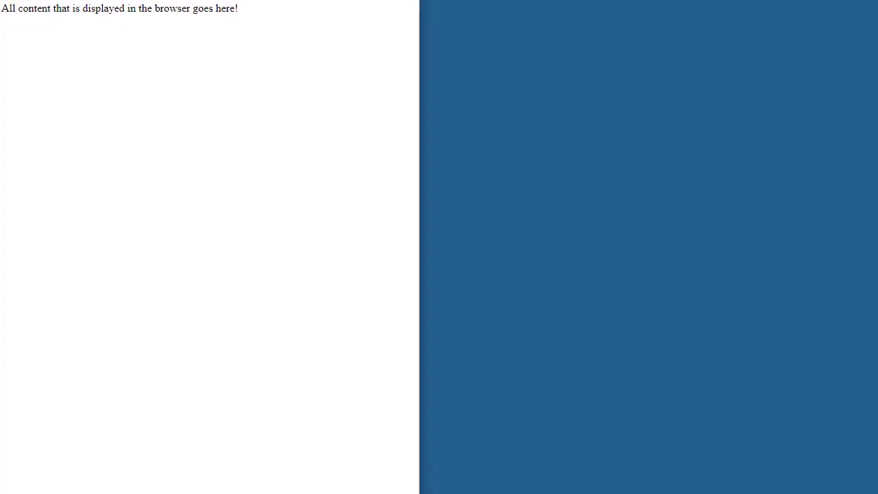
{"action": "mouse_move", "coordinate": [267, 38]}
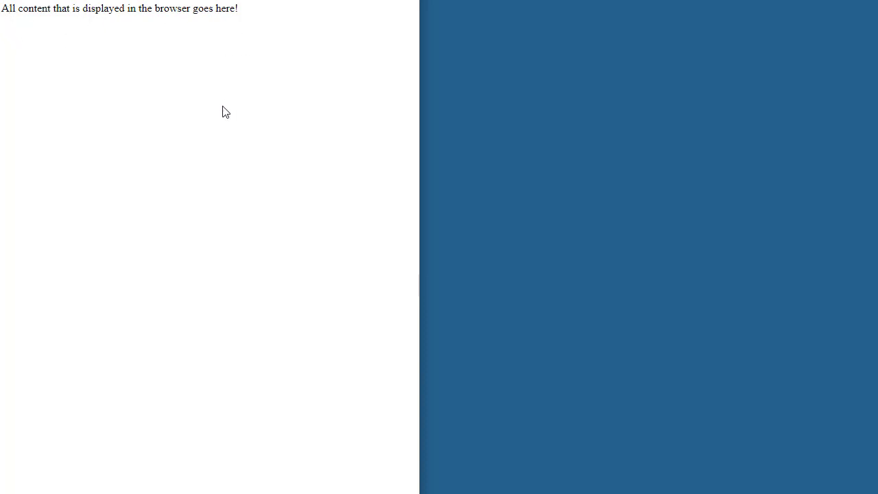
{"action": "mouse_move", "coordinate": [508, 174]}
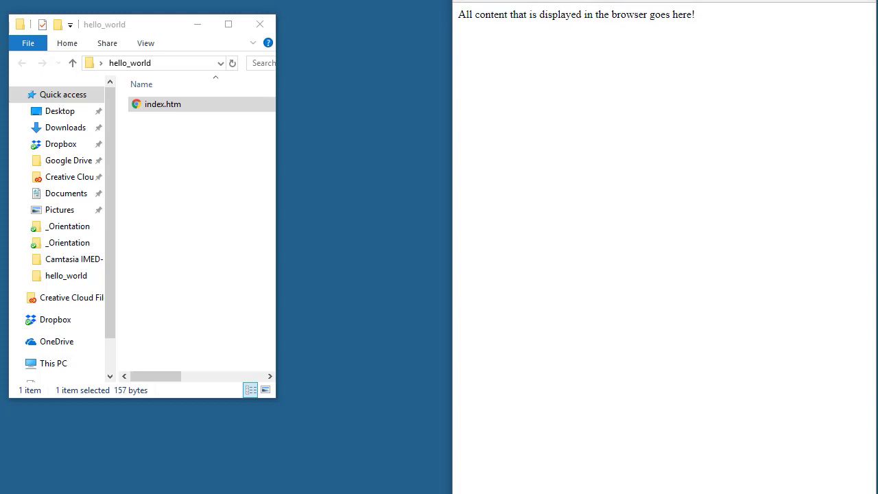
{"action": "left_click", "coordinate": [163, 104]}
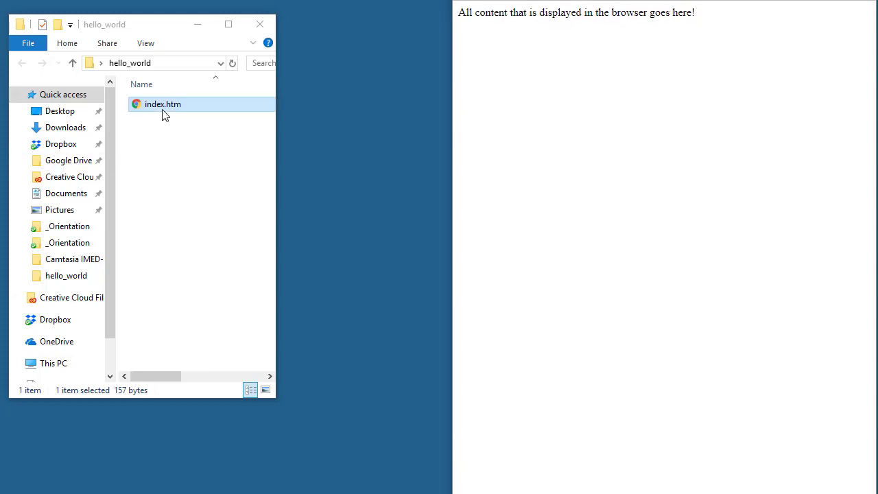
{"action": "double_click", "coordinate": [163, 103]}
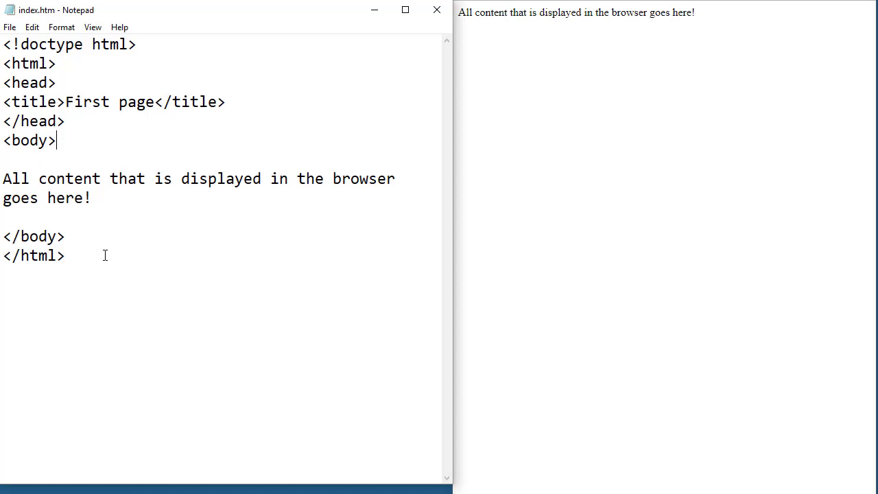
{"action": "mouse_move", "coordinate": [429, 29]}
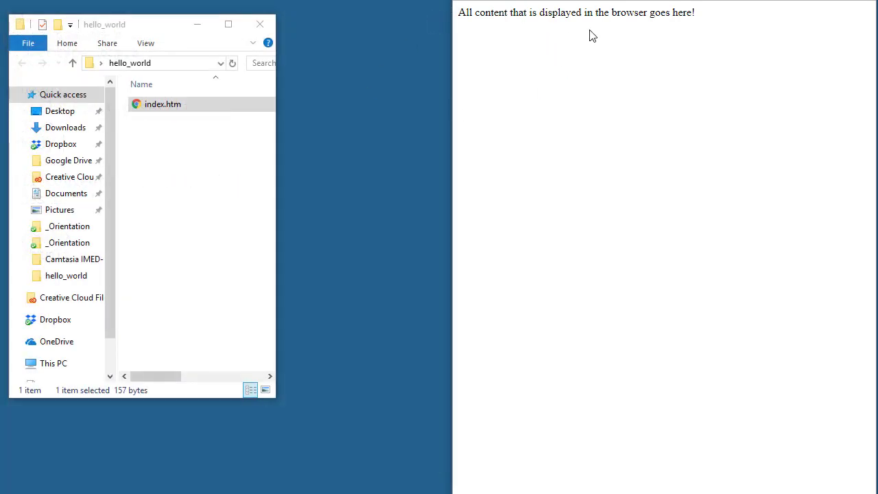
{"action": "mouse_move", "coordinate": [641, 50]}
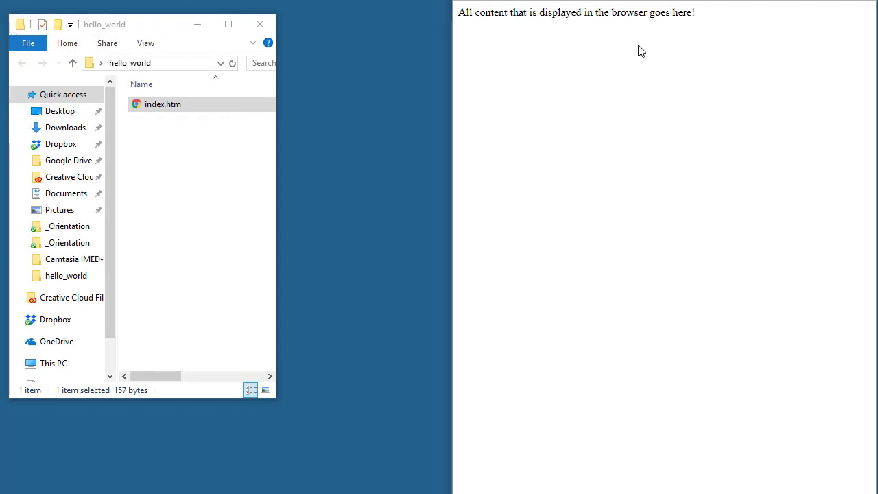
{"action": "mouse_move", "coordinate": [570, 92]}
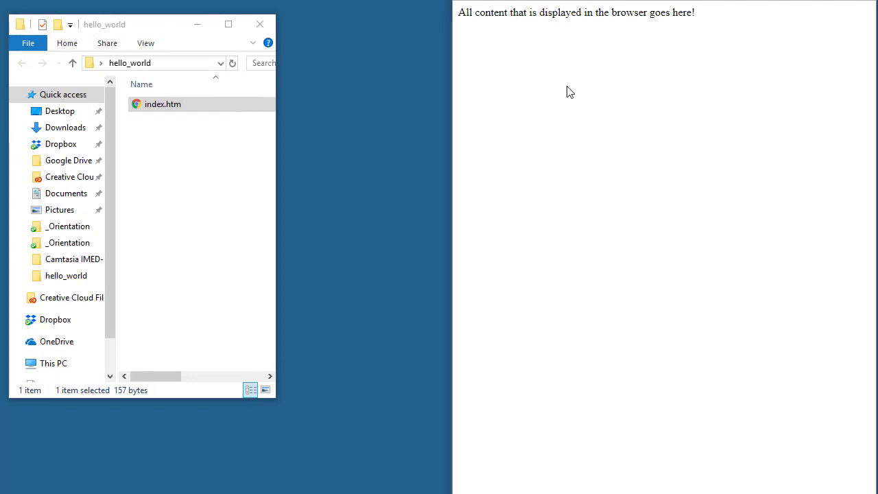
{"action": "mouse_move", "coordinate": [173, 152]}
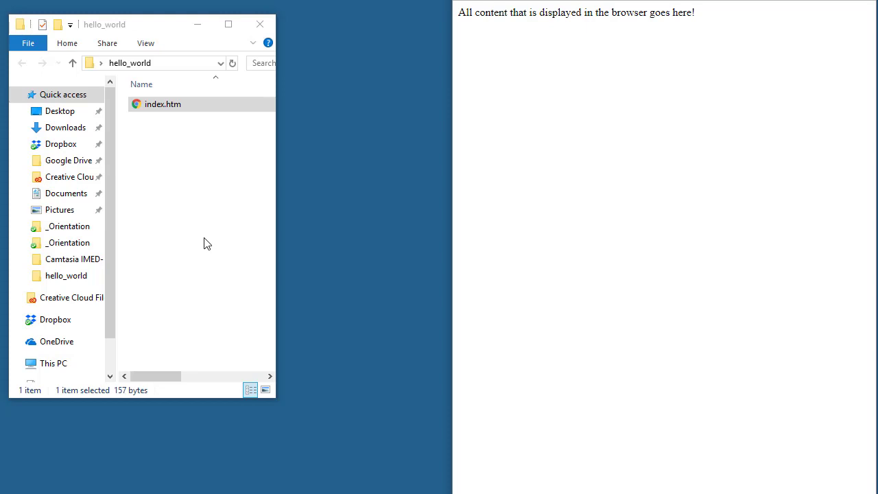
{"action": "mouse_move", "coordinate": [135, 170]}
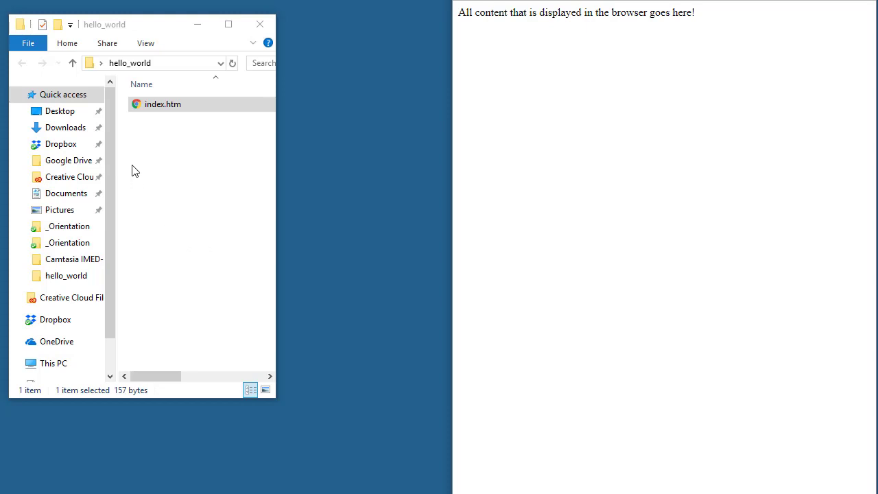
- Select index.htm and bring up its context menu
{"action": "left_click", "coordinate": [164, 104]}
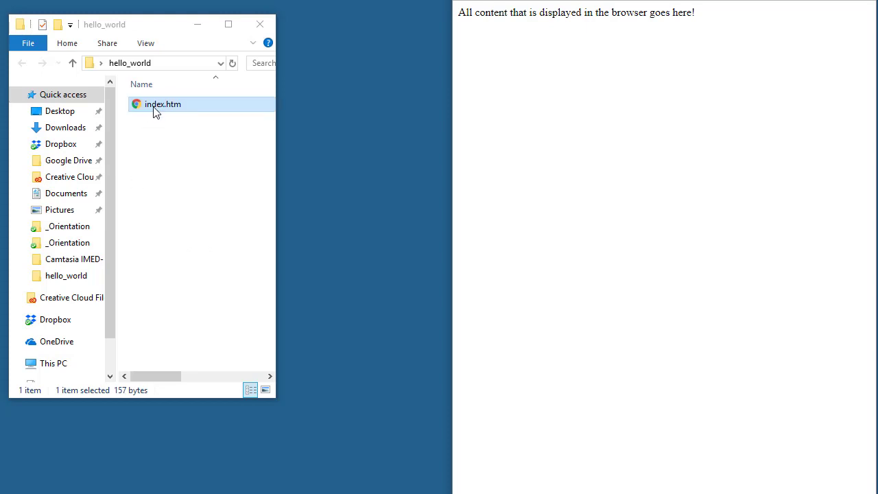
{"action": "right_click", "coordinate": [163, 105]}
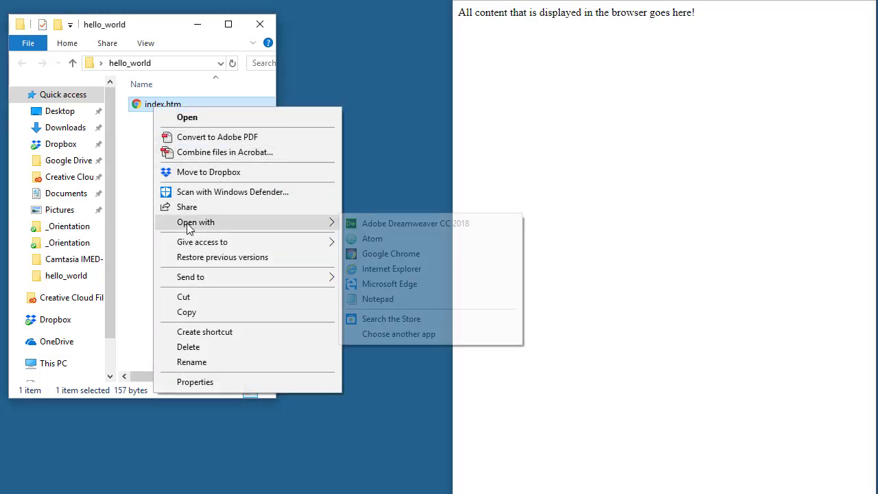
{"action": "mouse_move", "coordinate": [397, 307]}
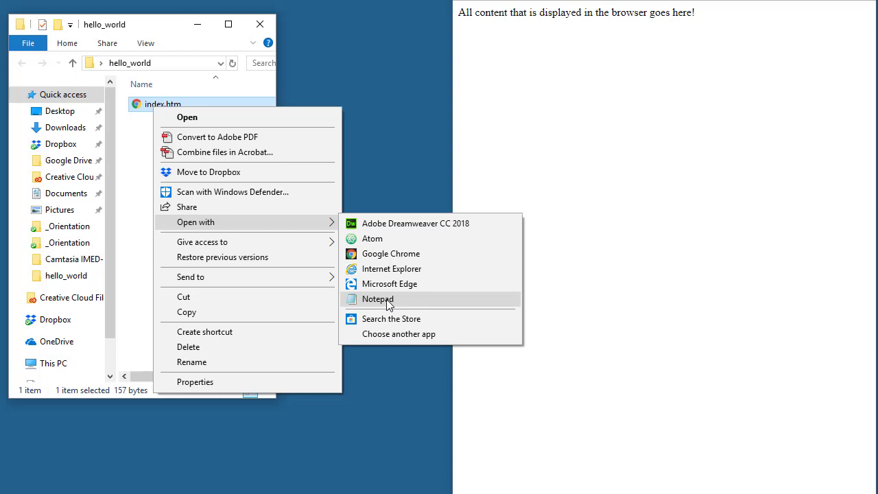
{"action": "mouse_move", "coordinate": [399, 334]}
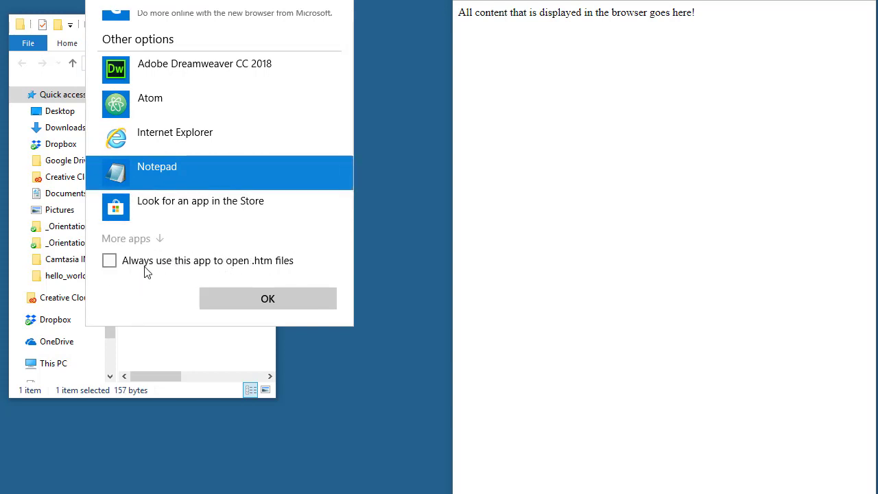
{"action": "mouse_move", "coordinate": [268, 298]}
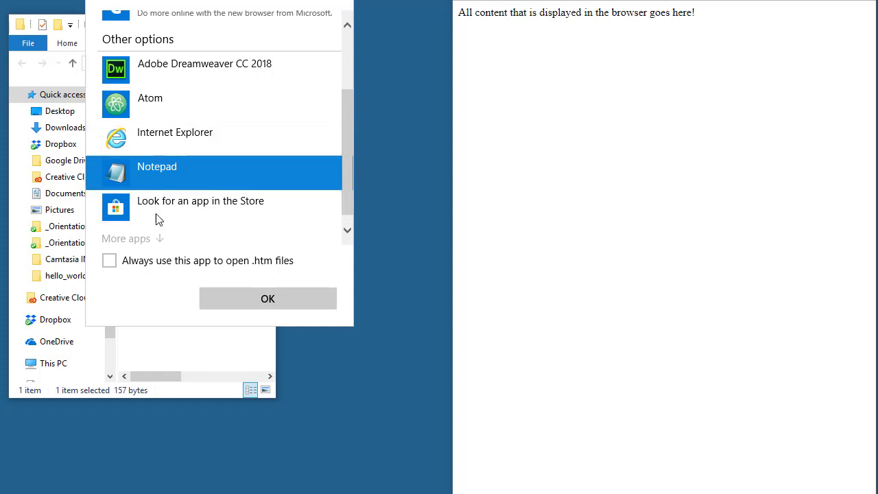
{"action": "mouse_move", "coordinate": [110, 261]}
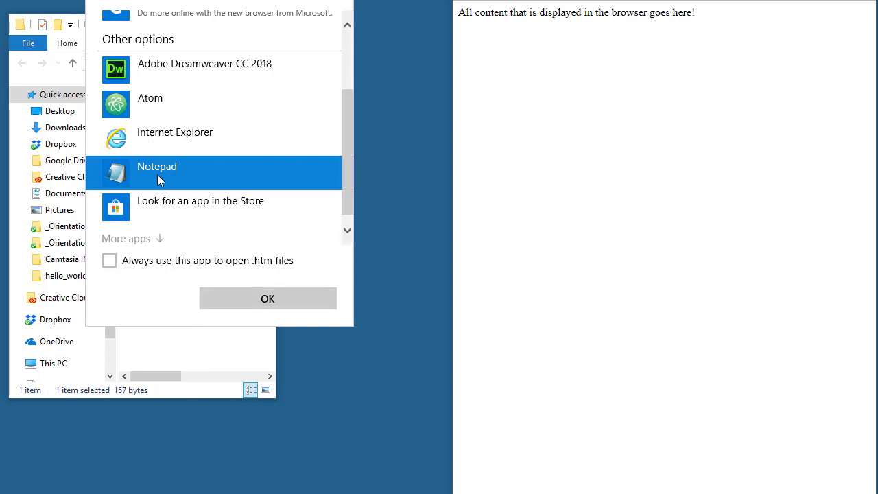
- Replace the body sentence with 'Hello World', save, and refresh Chrome
{"action": "left_click", "coordinate": [267, 297]}
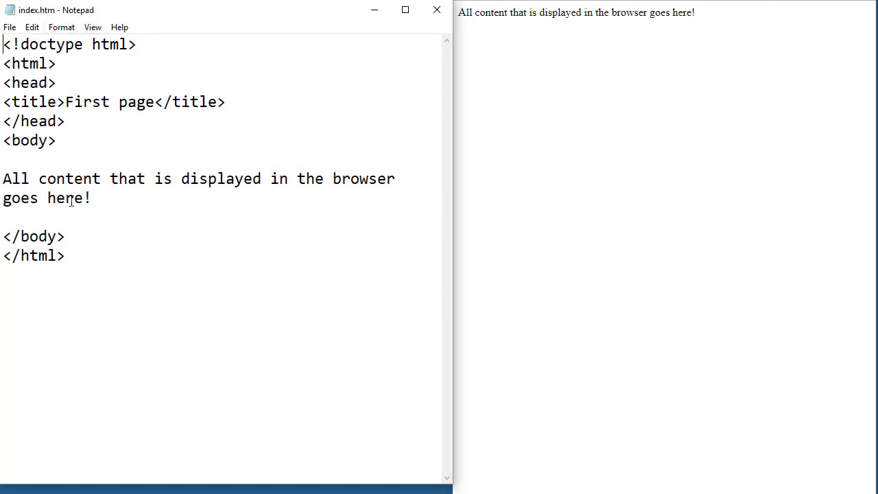
{"action": "left_click_drag", "start_coordinate": [3, 178], "coordinate": [92, 198]}
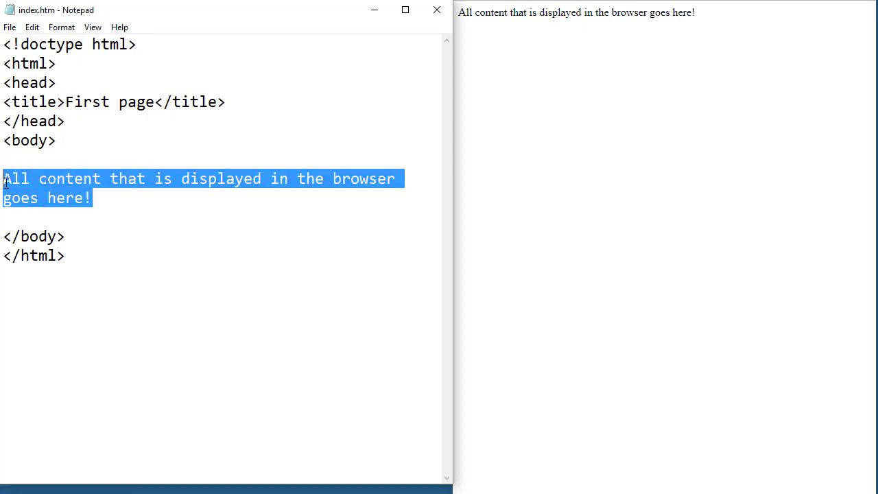
{"action": "type", "text": "Hel"}
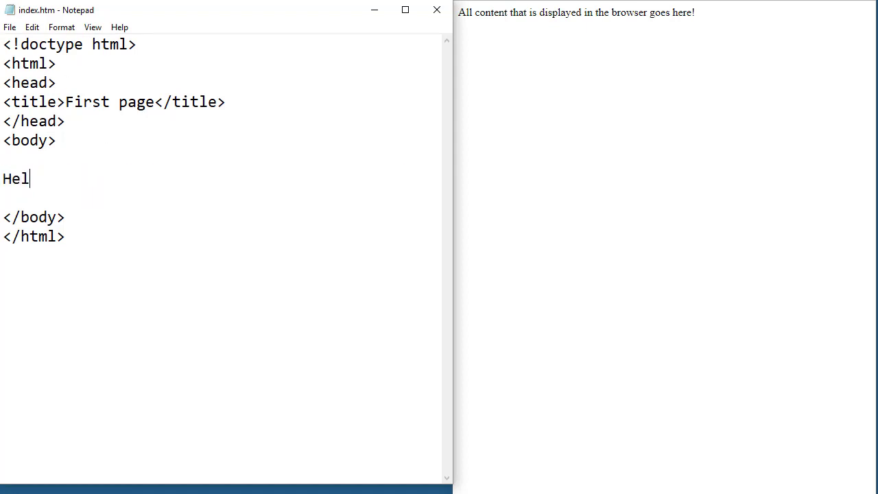
{"action": "type", "text": "lo Wor"}
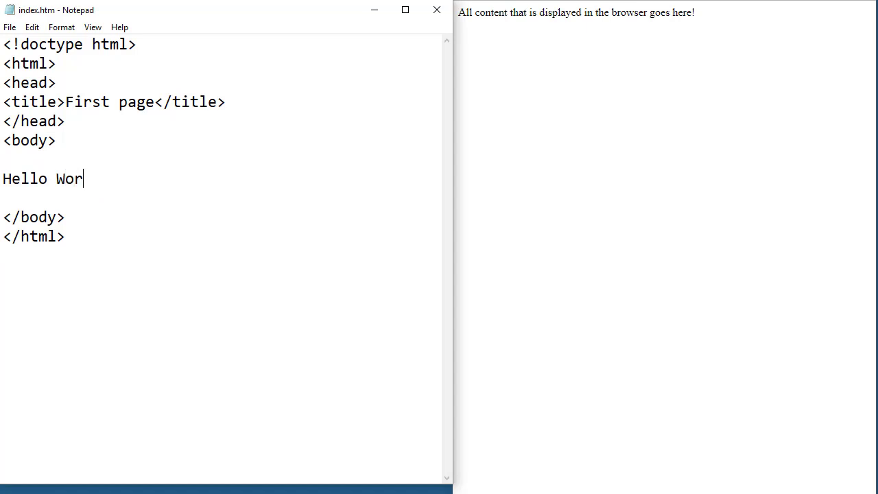
{"action": "type", "text": "ld"}
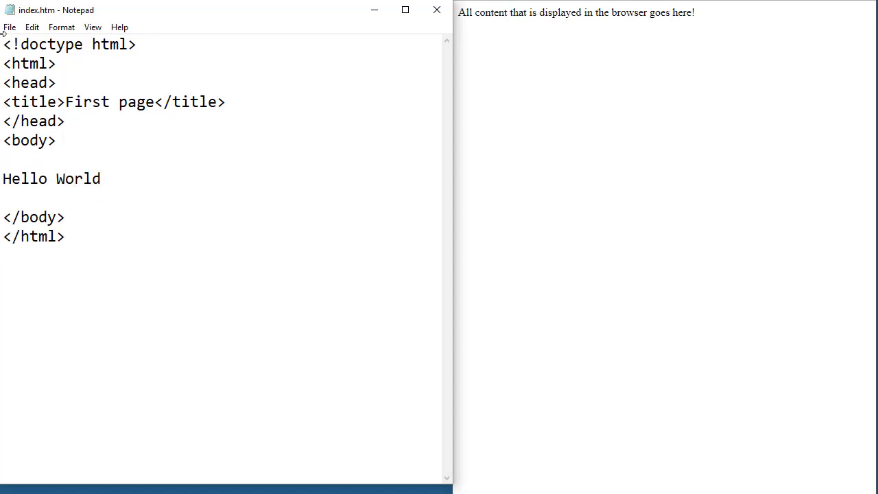
{"action": "left_click", "coordinate": [10, 26]}
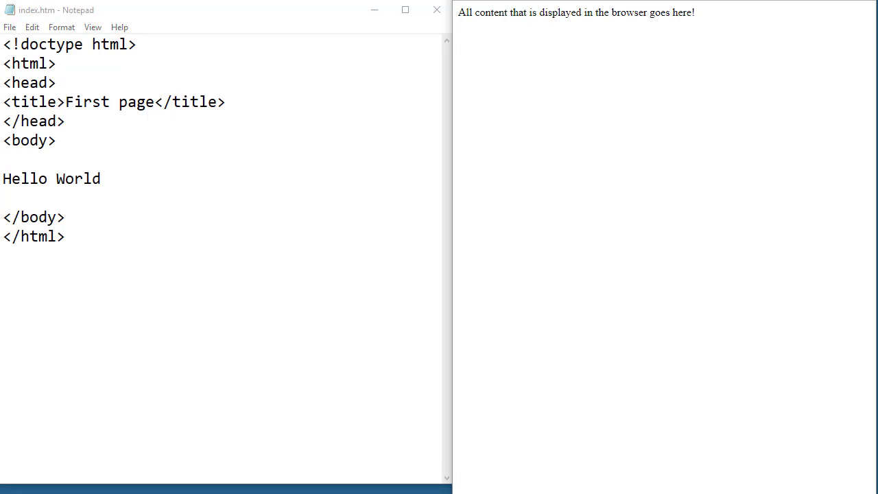
{"action": "key", "text": "F5"}
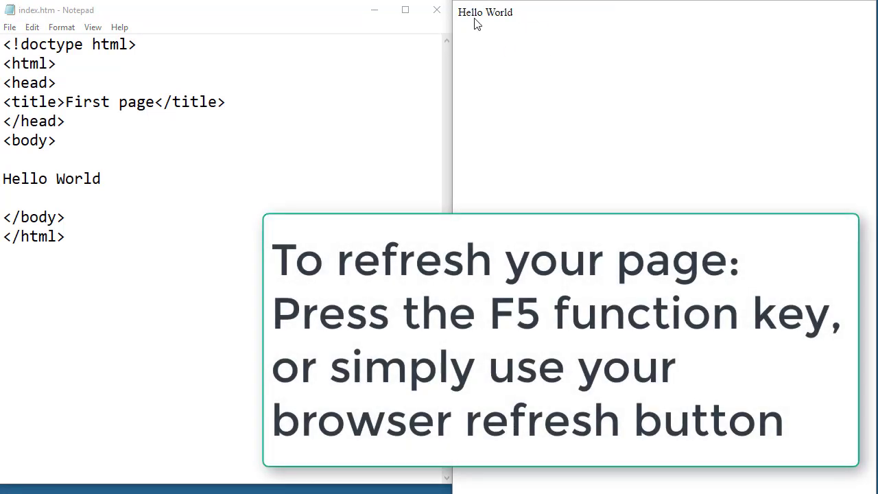